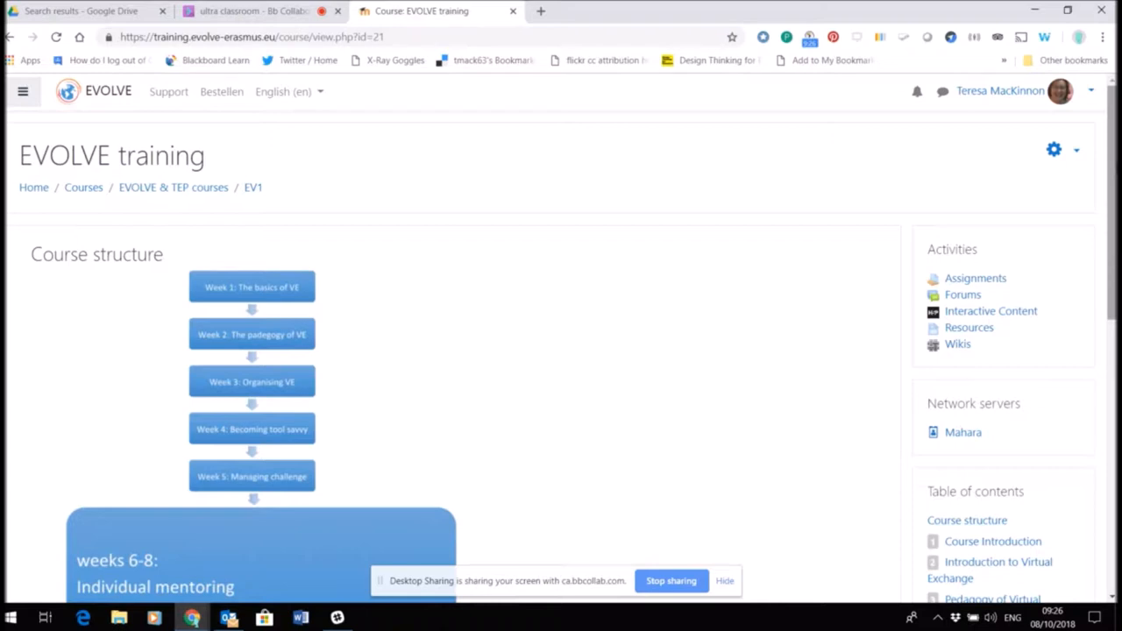
{"action": "mouse_move", "coordinate": [992, 431]}
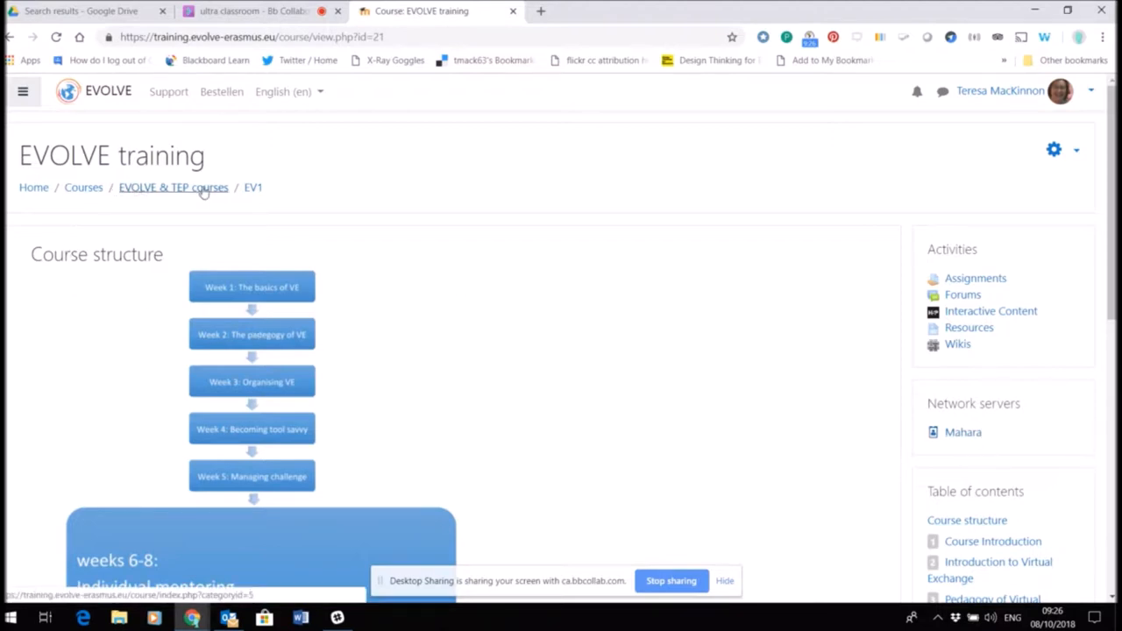
{"action": "mouse_move", "coordinate": [253, 187]}
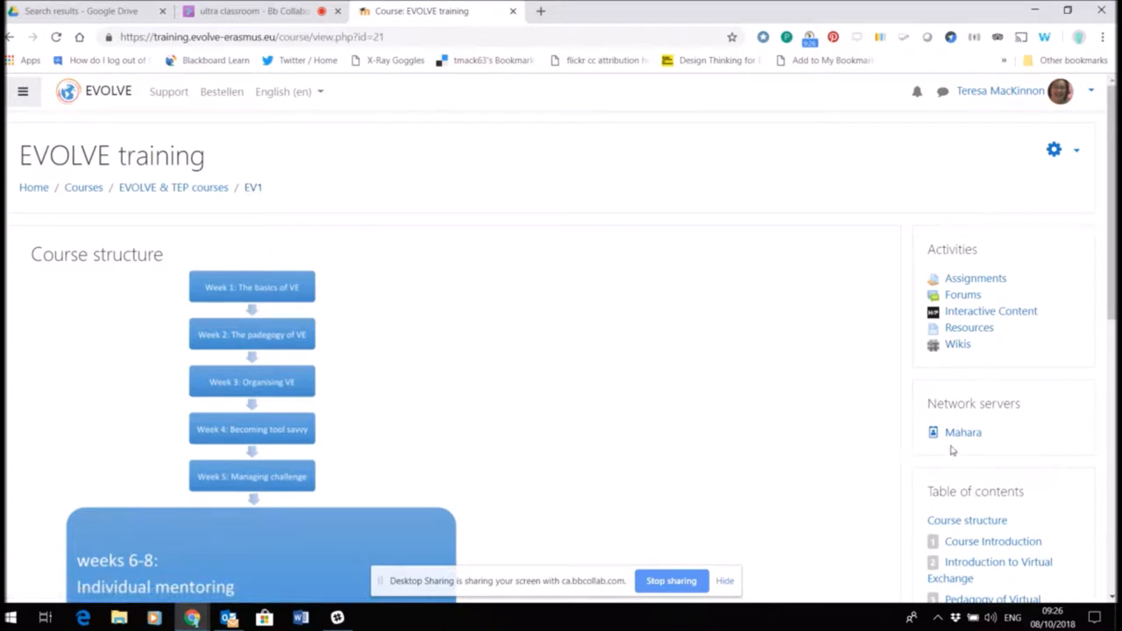
{"action": "mouse_move", "coordinate": [933, 403]}
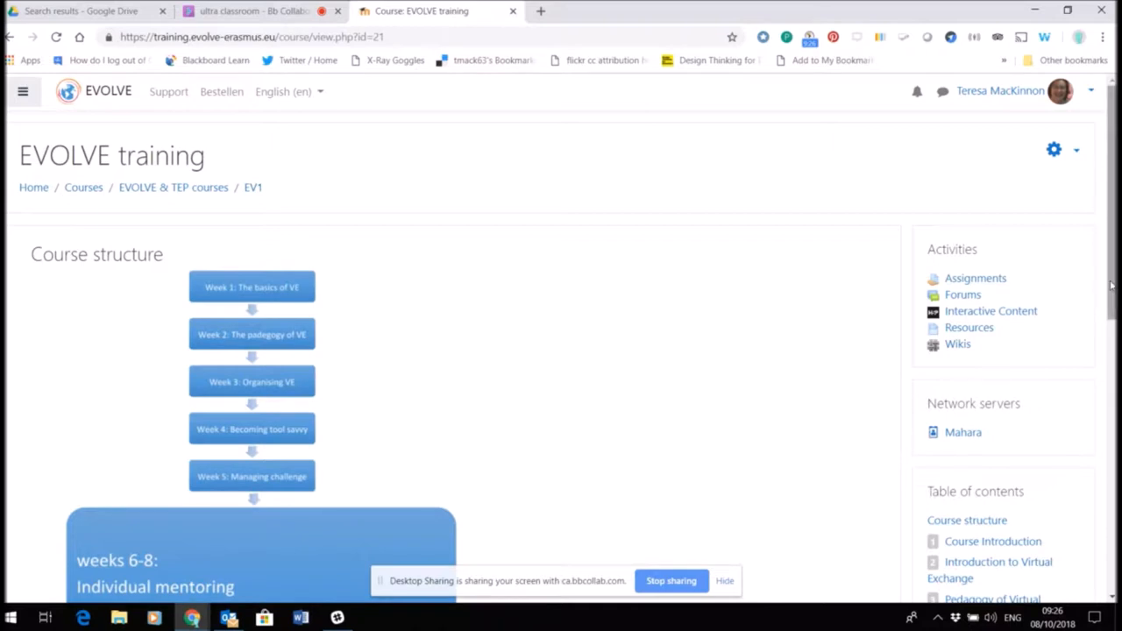
Follow the Mahara network server link from the EVOLVE training course page.
{"action": "scroll", "scroll_direction": "down", "scroll_amount": 3}
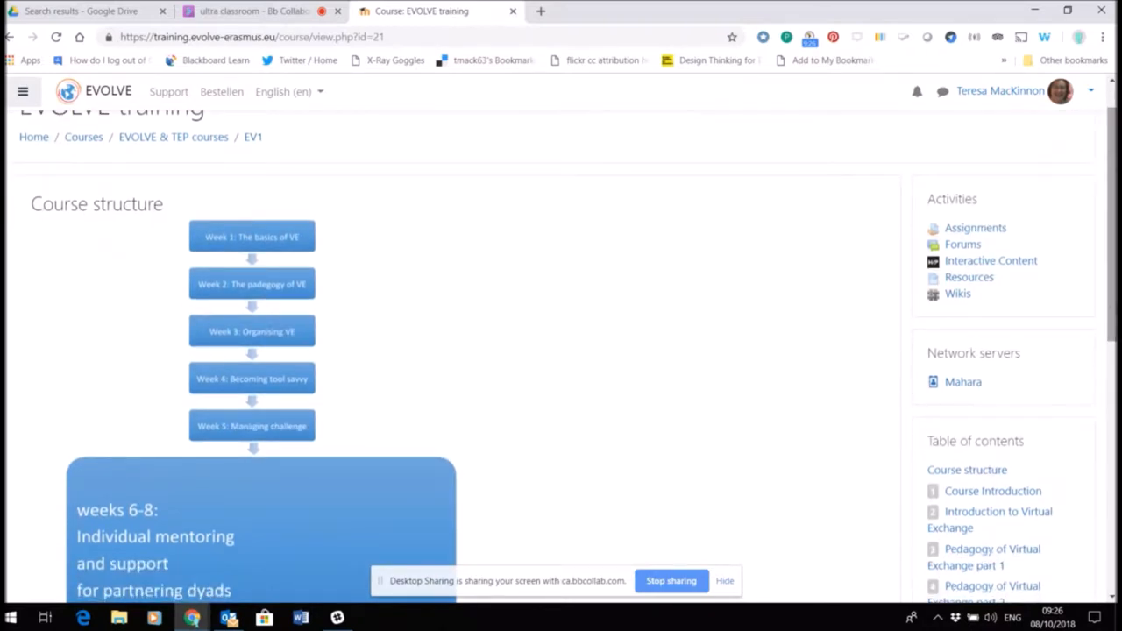
{"action": "mouse_move", "coordinate": [962, 382]}
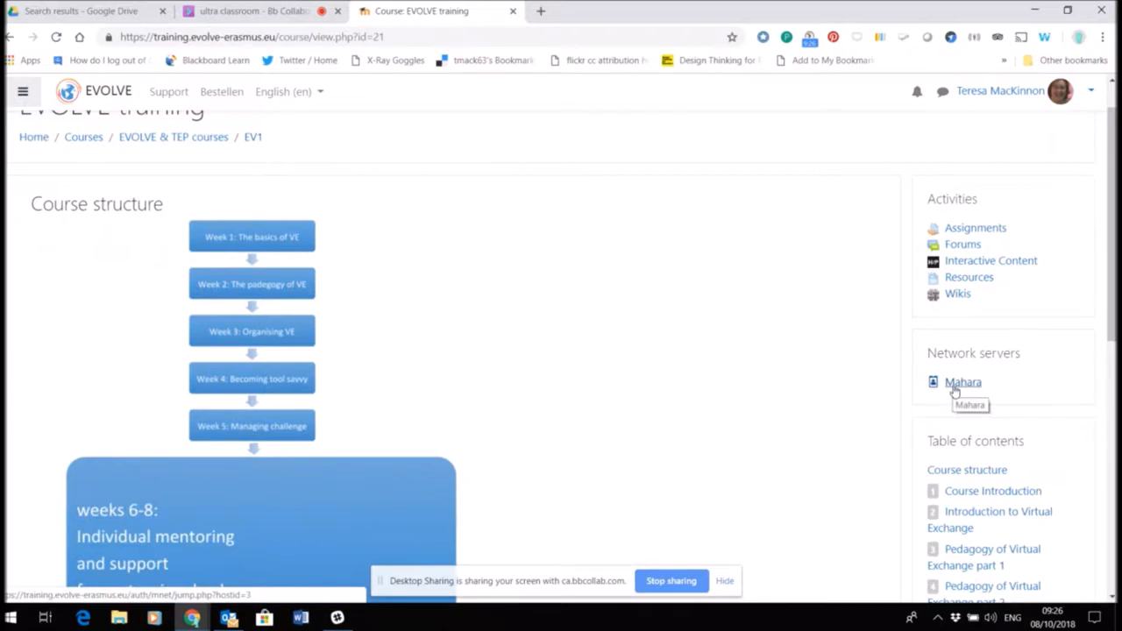
{"action": "mouse_move", "coordinate": [1006, 362]}
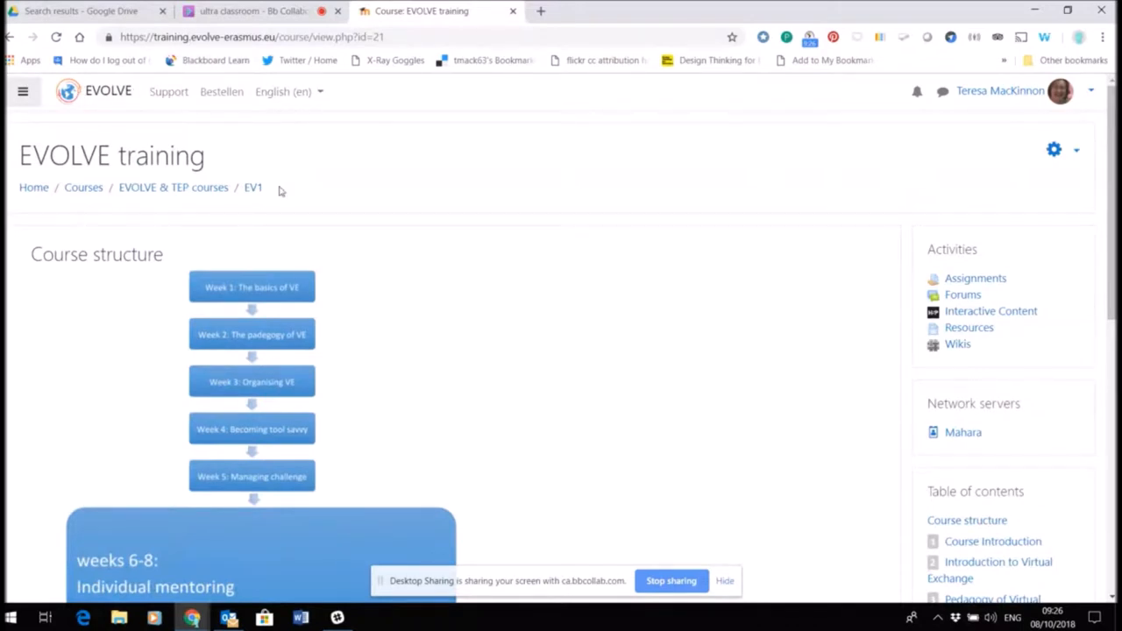
{"action": "mouse_move", "coordinate": [514, 191]}
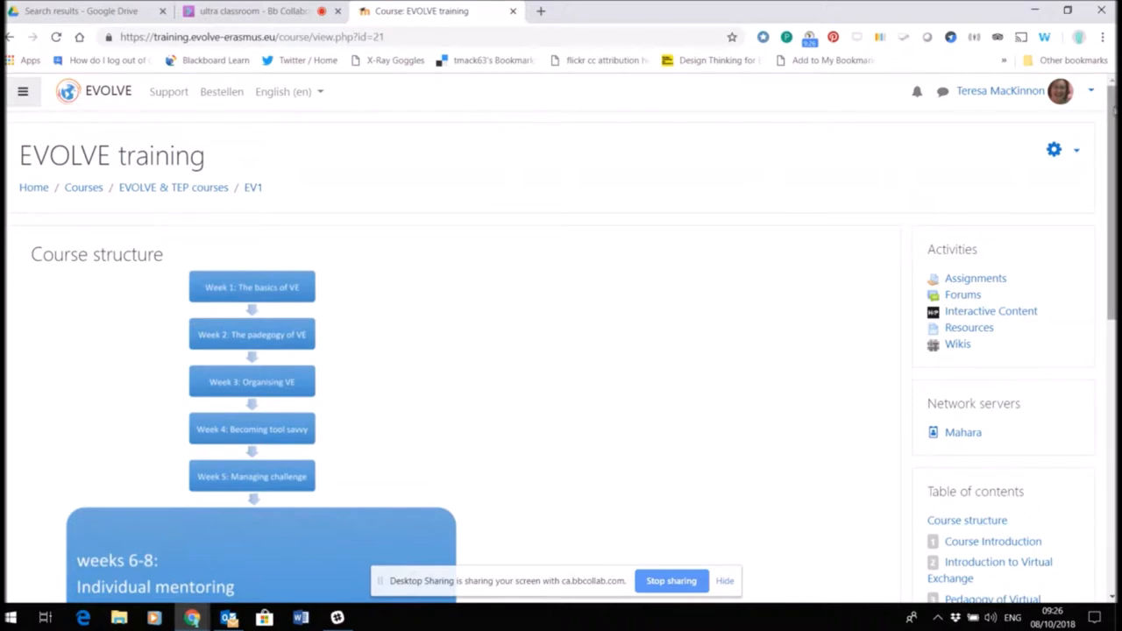
{"action": "mouse_move", "coordinate": [998, 372]}
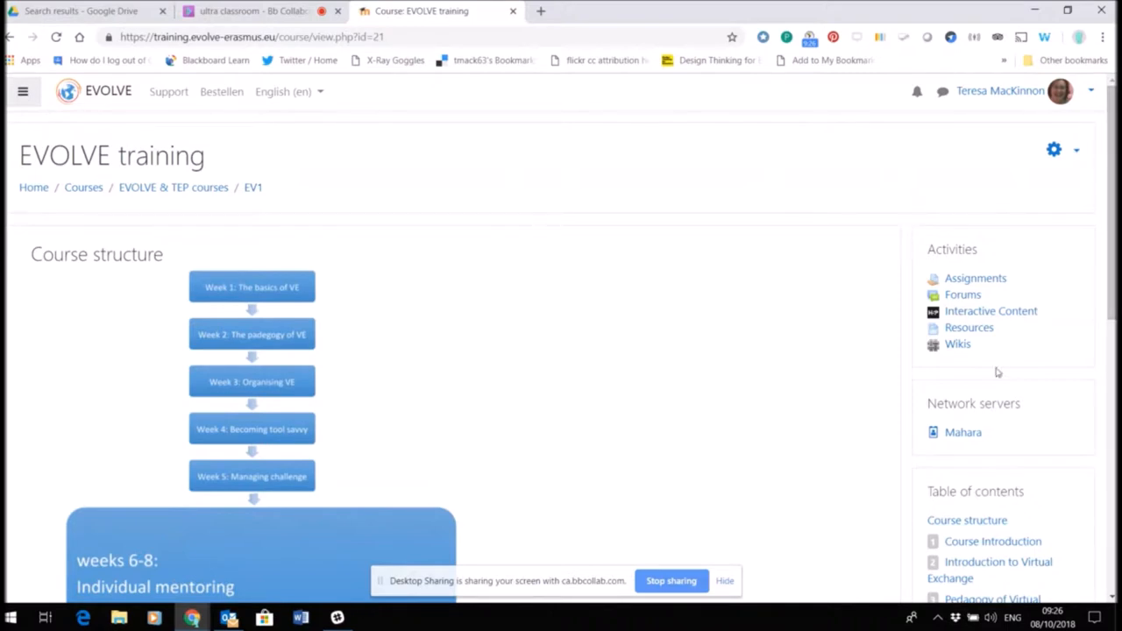
{"action": "left_click", "coordinate": [962, 432]}
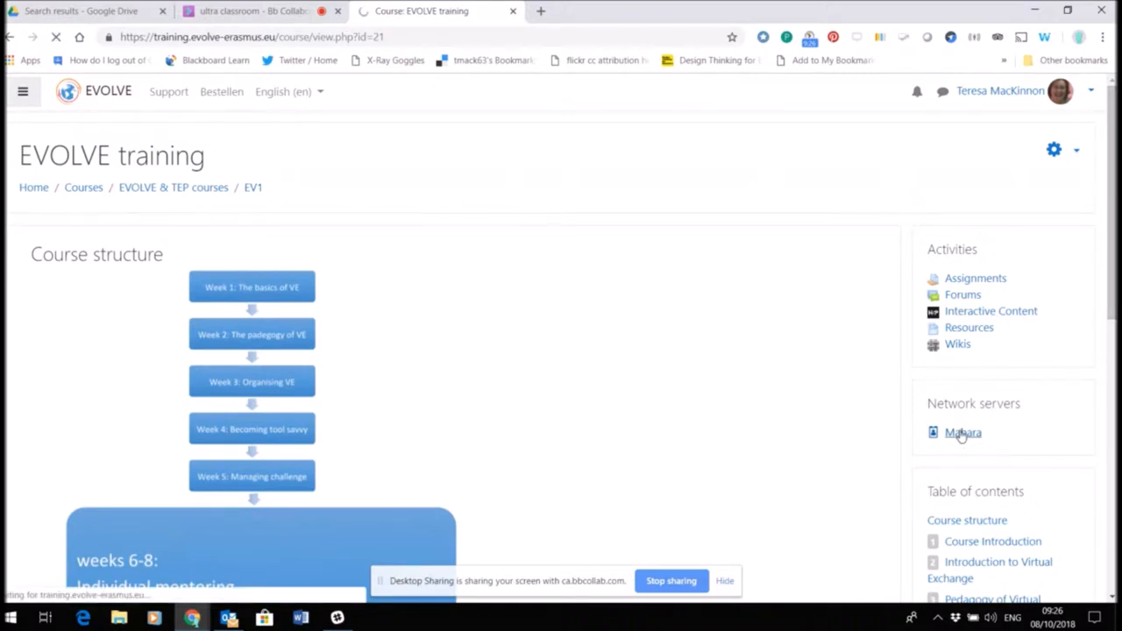
Wait for the EVOLVE training centre Mahara dashboard to load.
{"action": "left_click", "coordinate": [962, 432]}
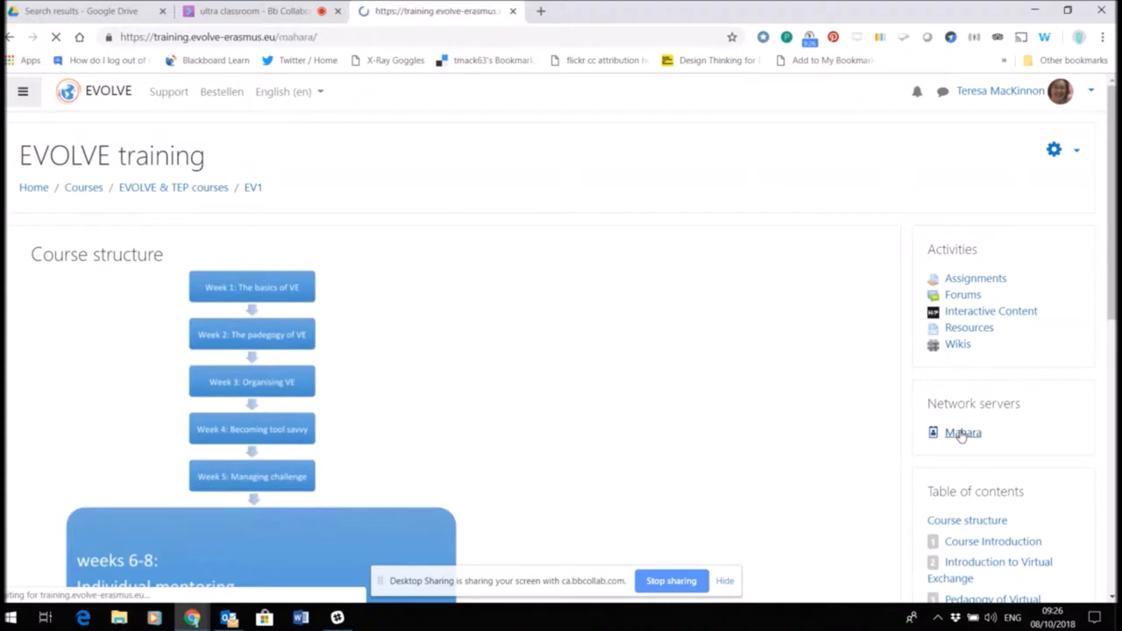
{"action": "left_click", "coordinate": [963, 432]}
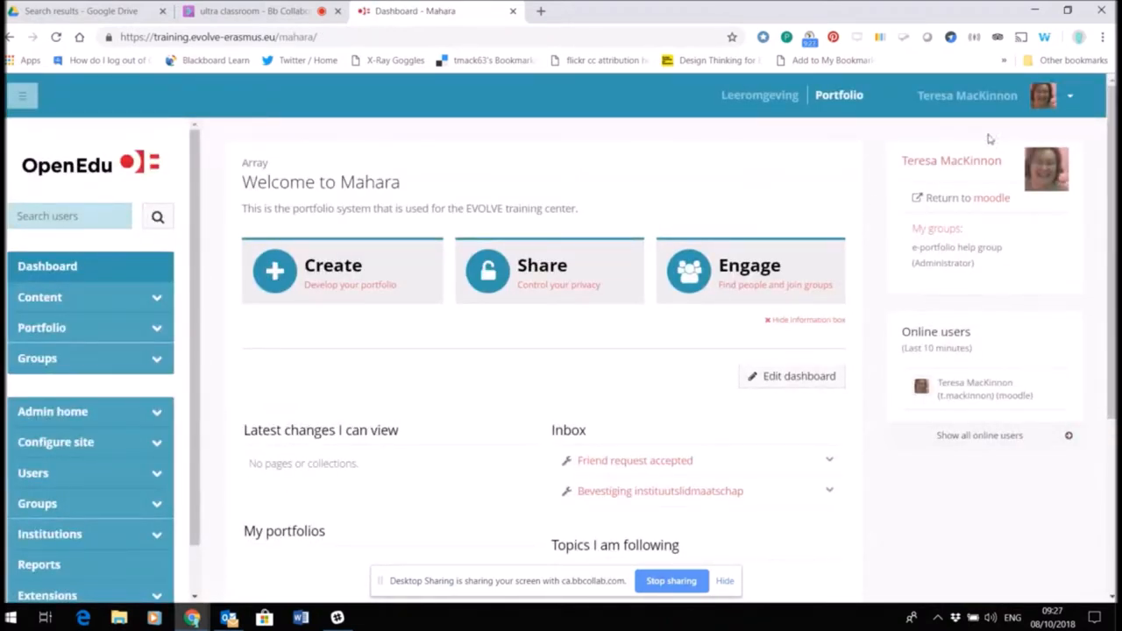
{"action": "mouse_move", "coordinate": [1082, 242]}
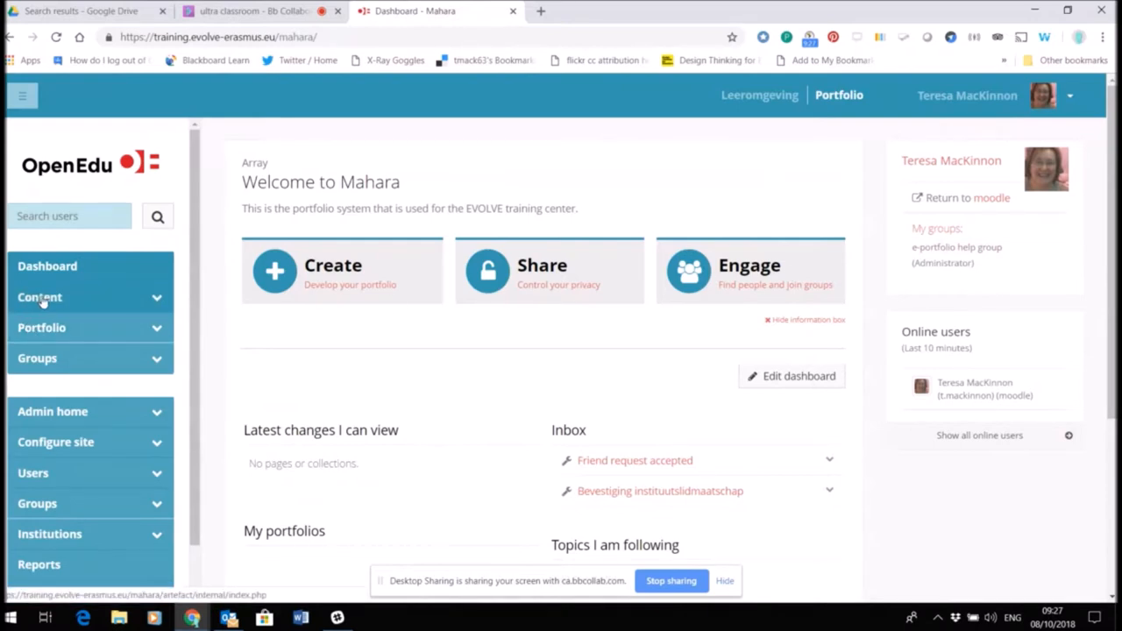
{"action": "mouse_move", "coordinate": [557, 294]}
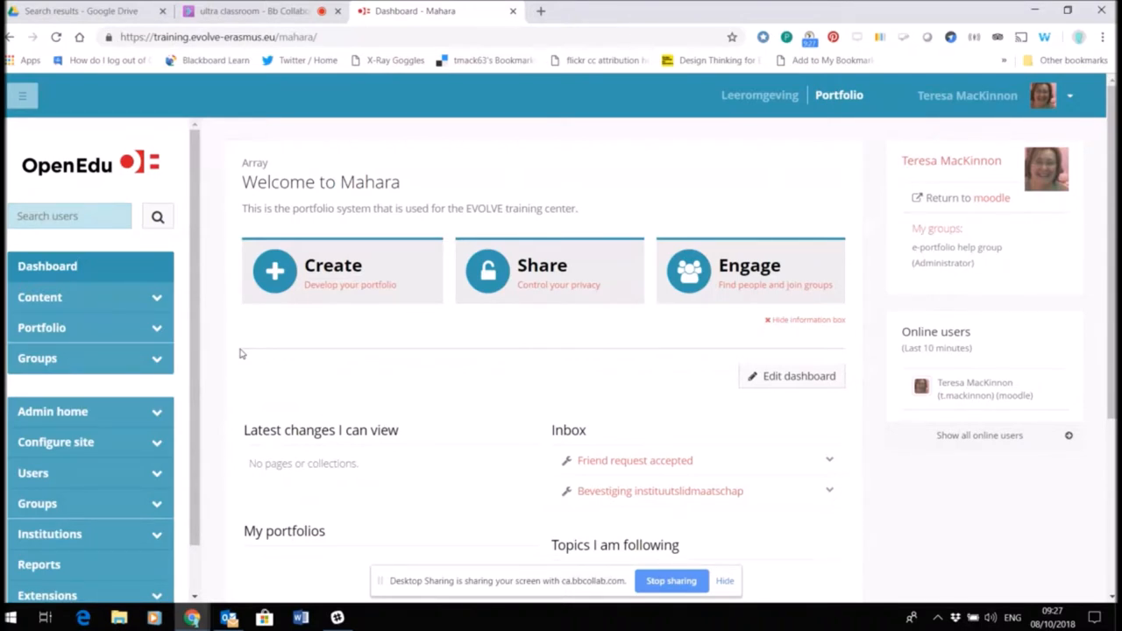
{"action": "mouse_move", "coordinate": [80, 357]}
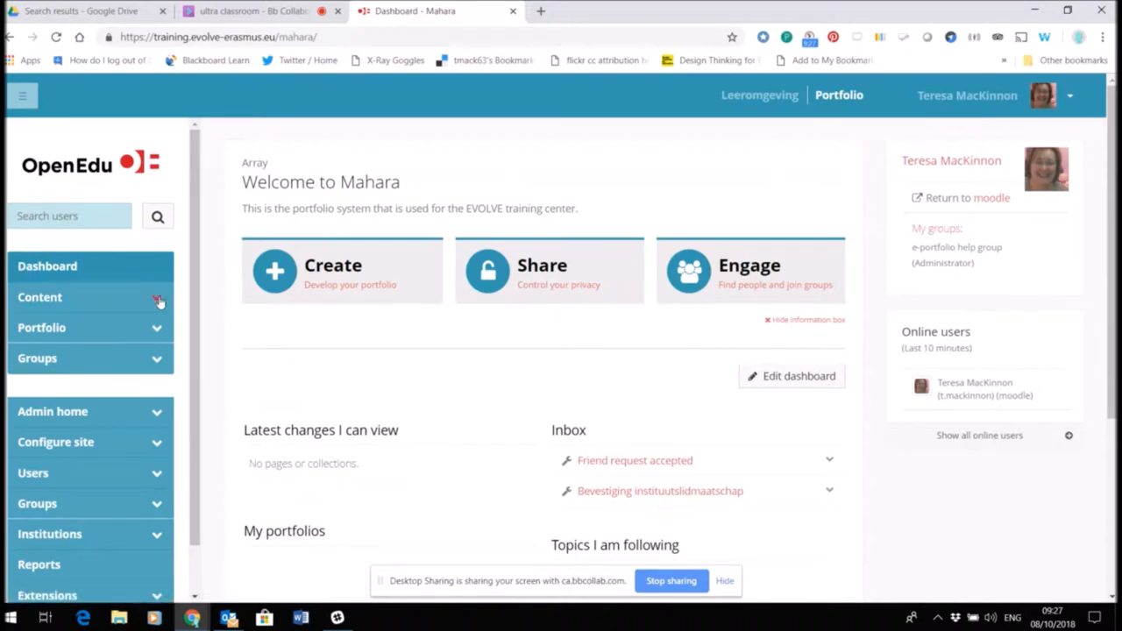
Expand the Content menu in the sidebar and choose Journals.
{"action": "left_click", "coordinate": [41, 296]}
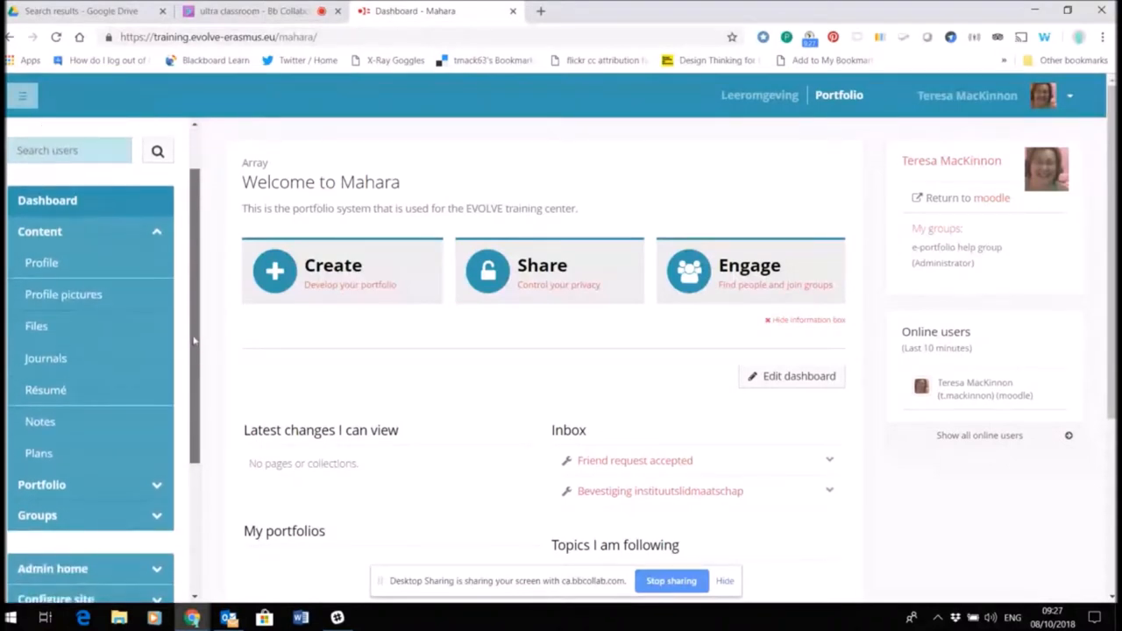
{"action": "scroll", "scroll_direction": "down", "scroll_amount": 3}
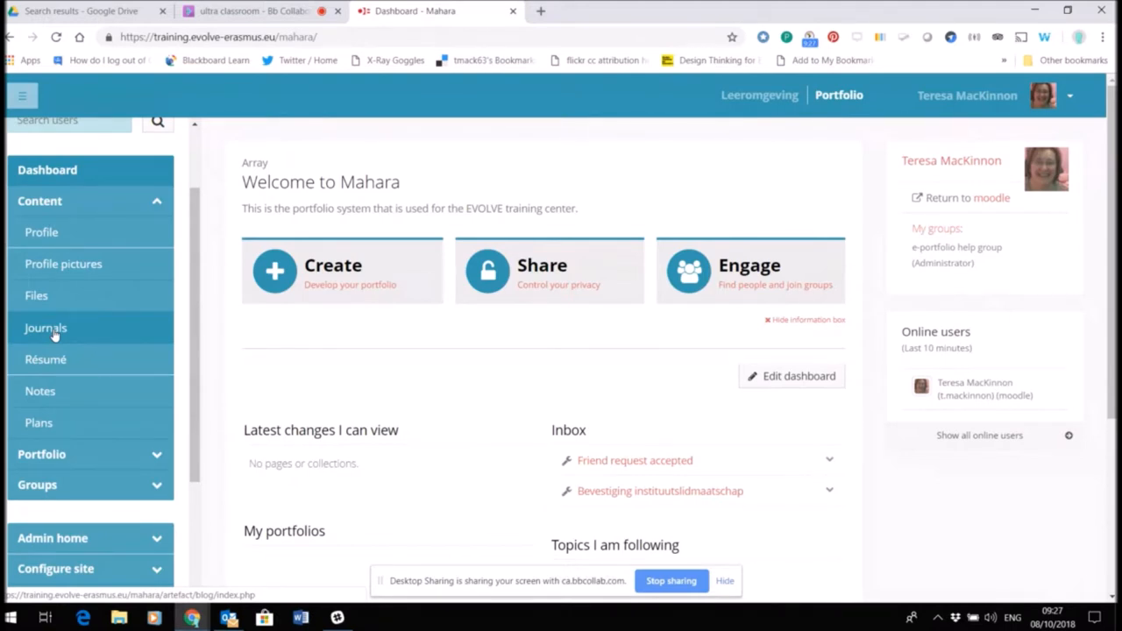
{"action": "left_click", "coordinate": [46, 327]}
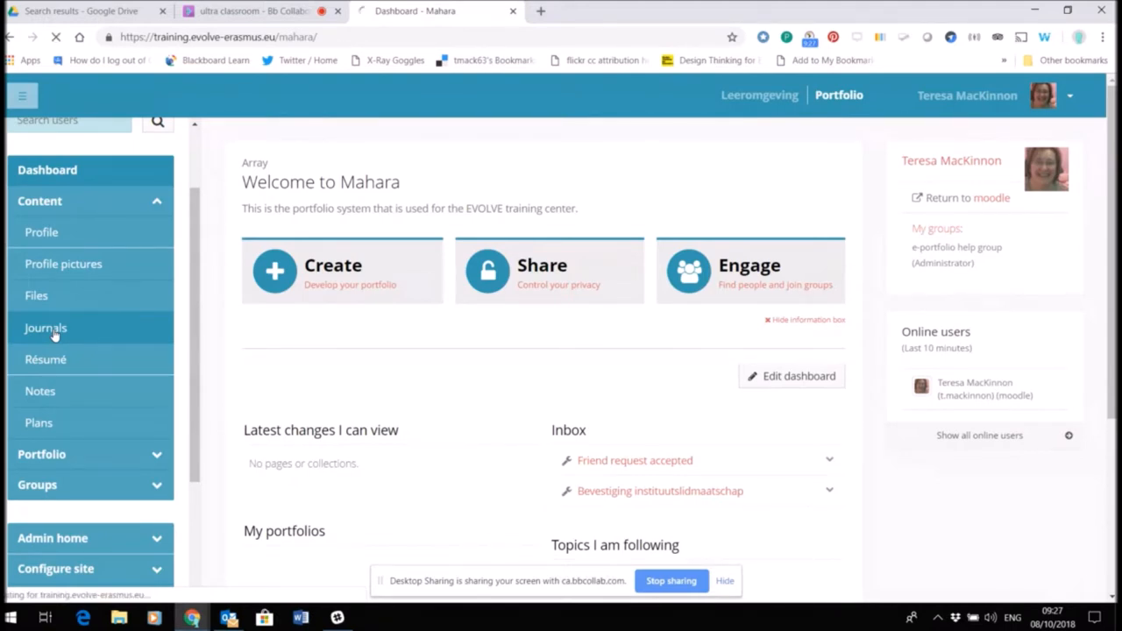
Let the View journal page load, showing the empty blog.
{"action": "left_click", "coordinate": [45, 327]}
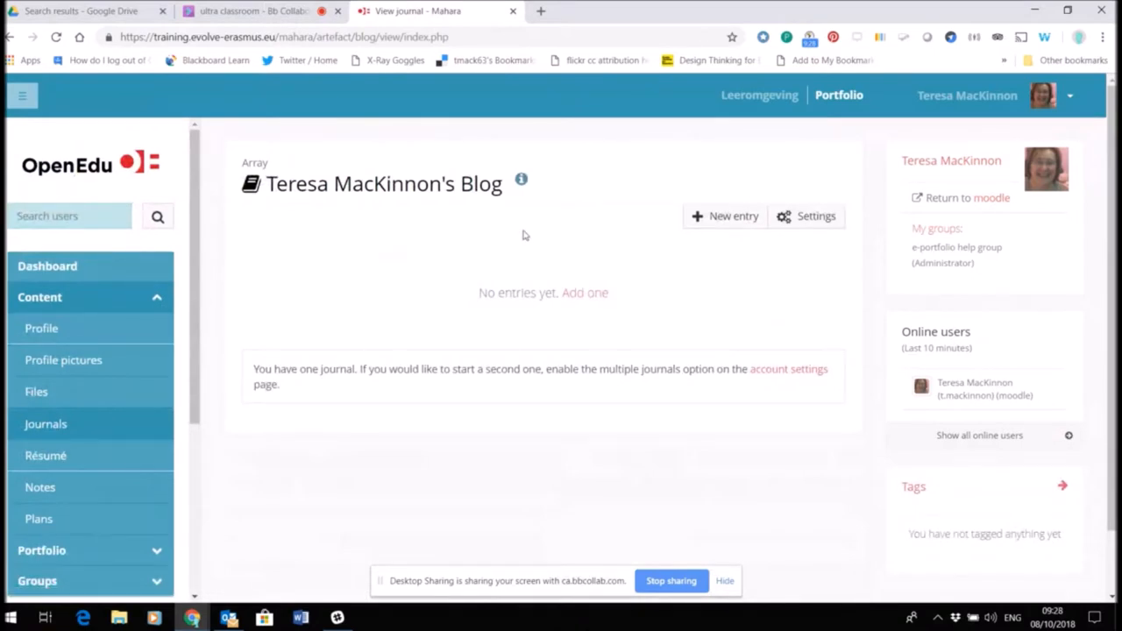
{"action": "mouse_move", "coordinate": [448, 203]}
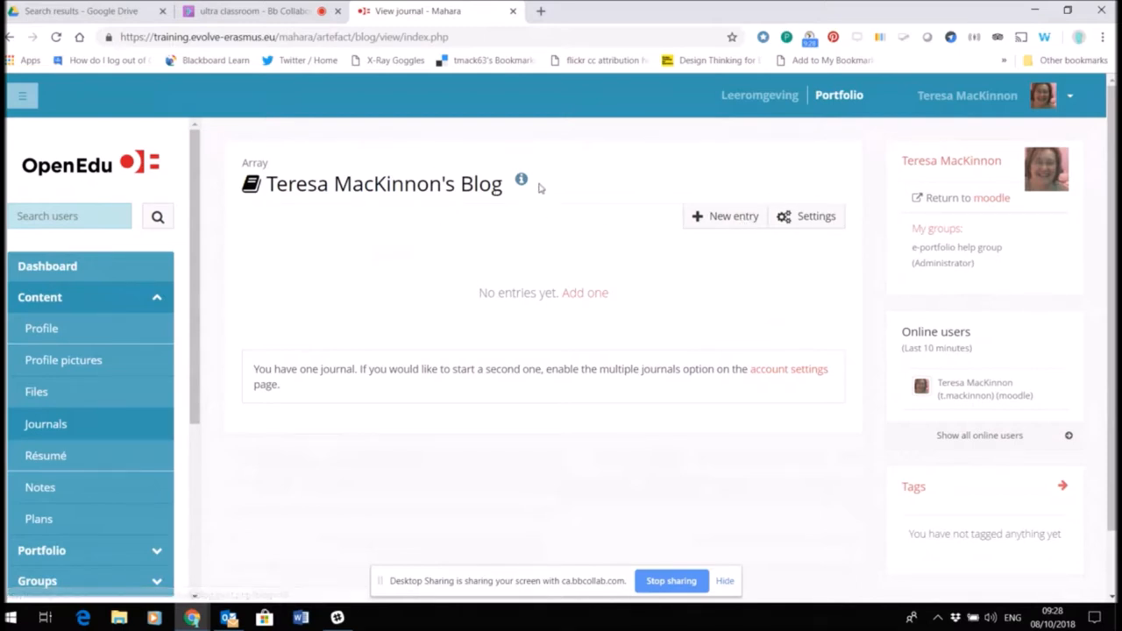
{"action": "mouse_move", "coordinate": [756, 397]}
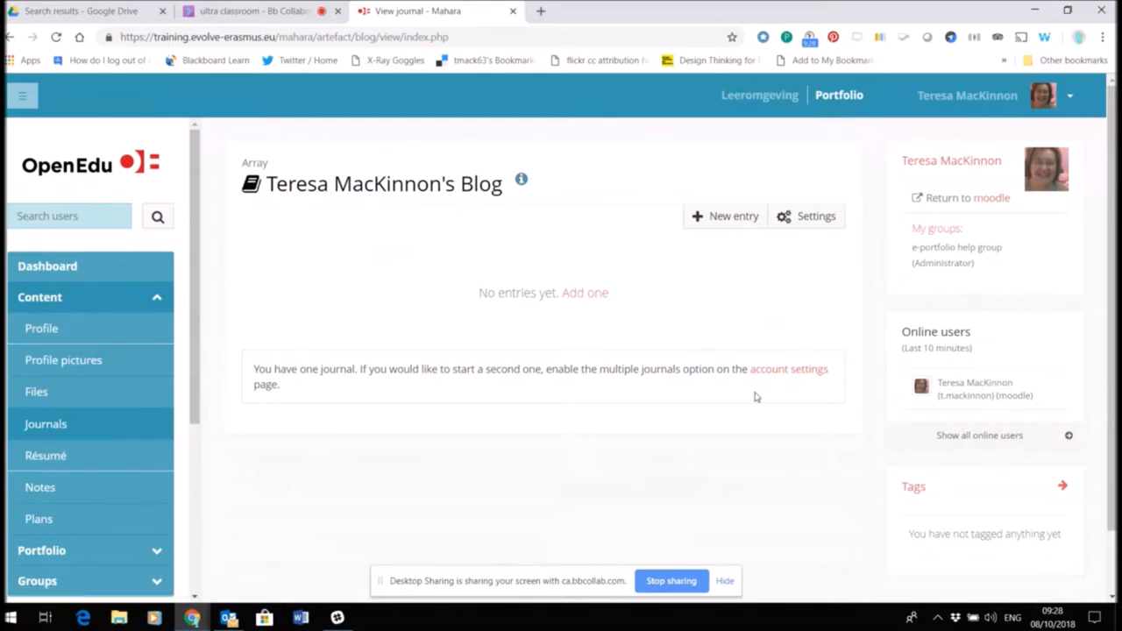
{"action": "mouse_move", "coordinate": [781, 378]}
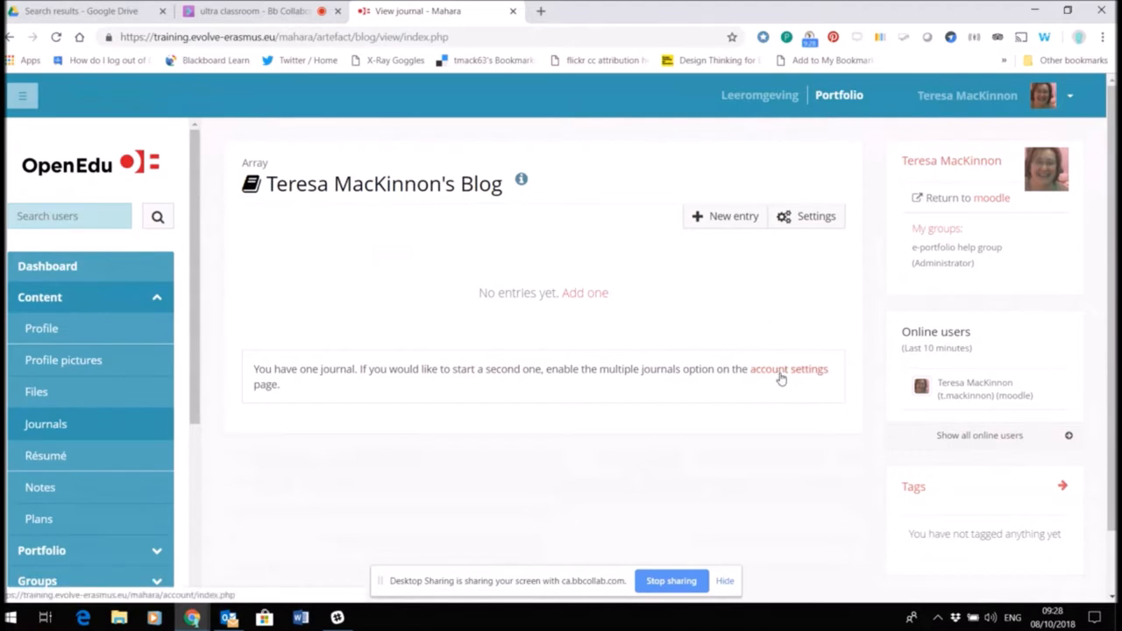
{"action": "mouse_move", "coordinate": [372, 216]}
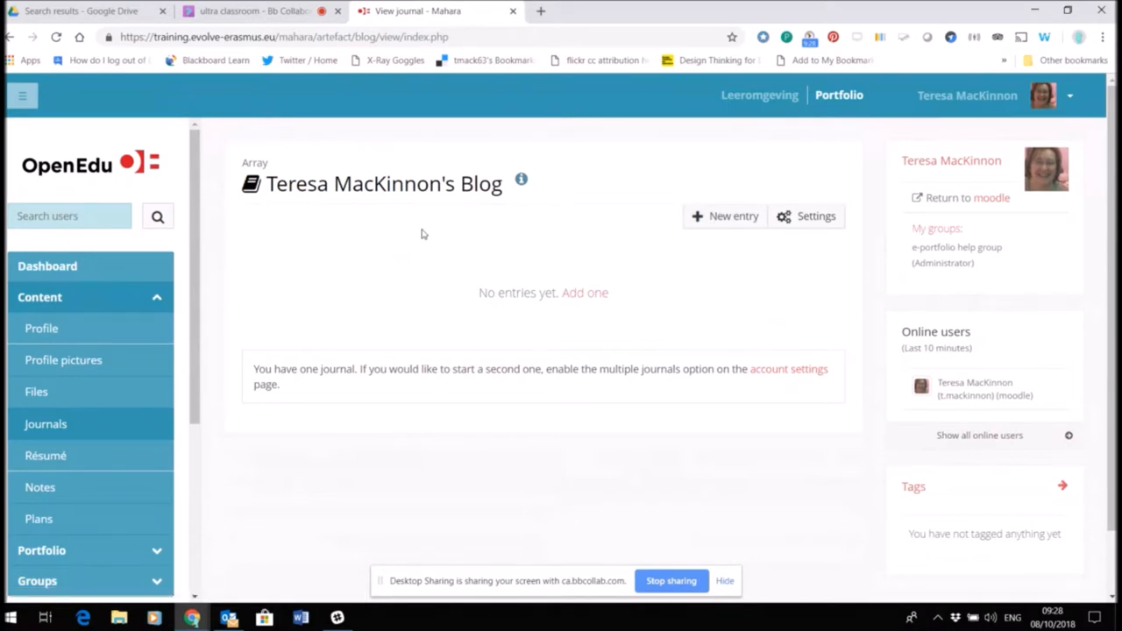
{"action": "mouse_move", "coordinate": [585, 284]}
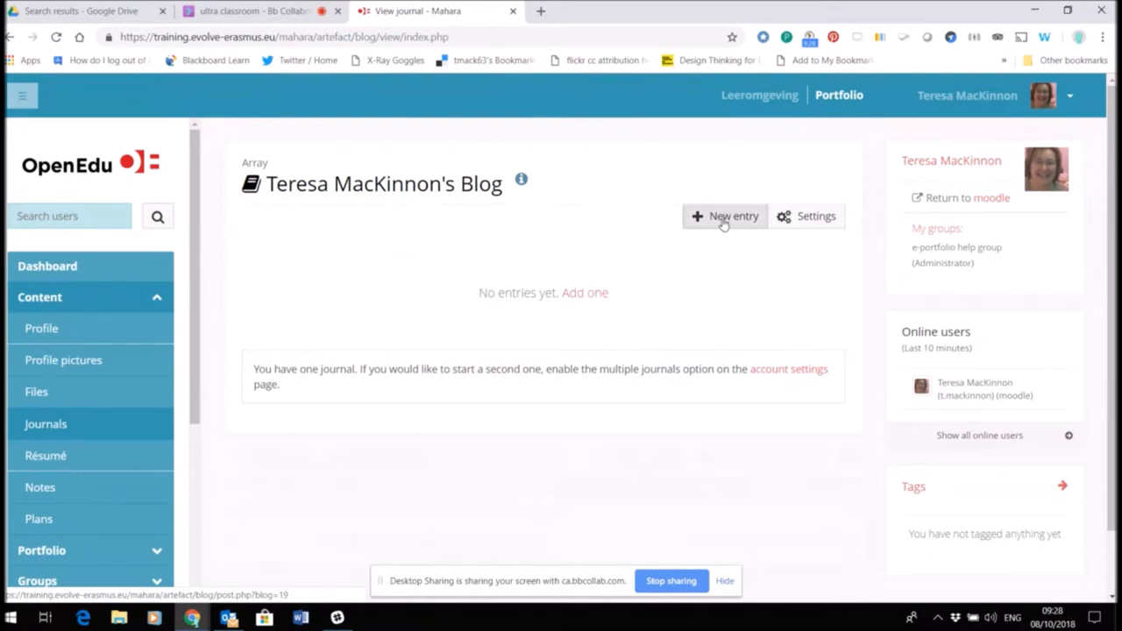
Start a new journal entry titled 'Week 1 reflections'.
{"action": "left_click", "coordinate": [724, 215]}
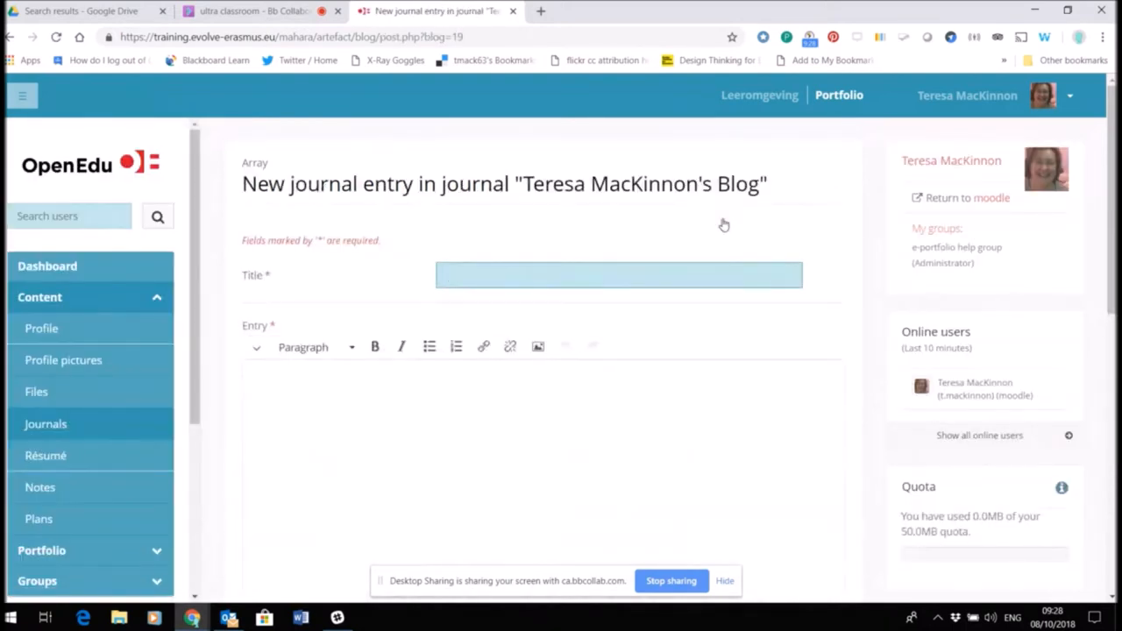
{"action": "left_click", "coordinate": [491, 274]}
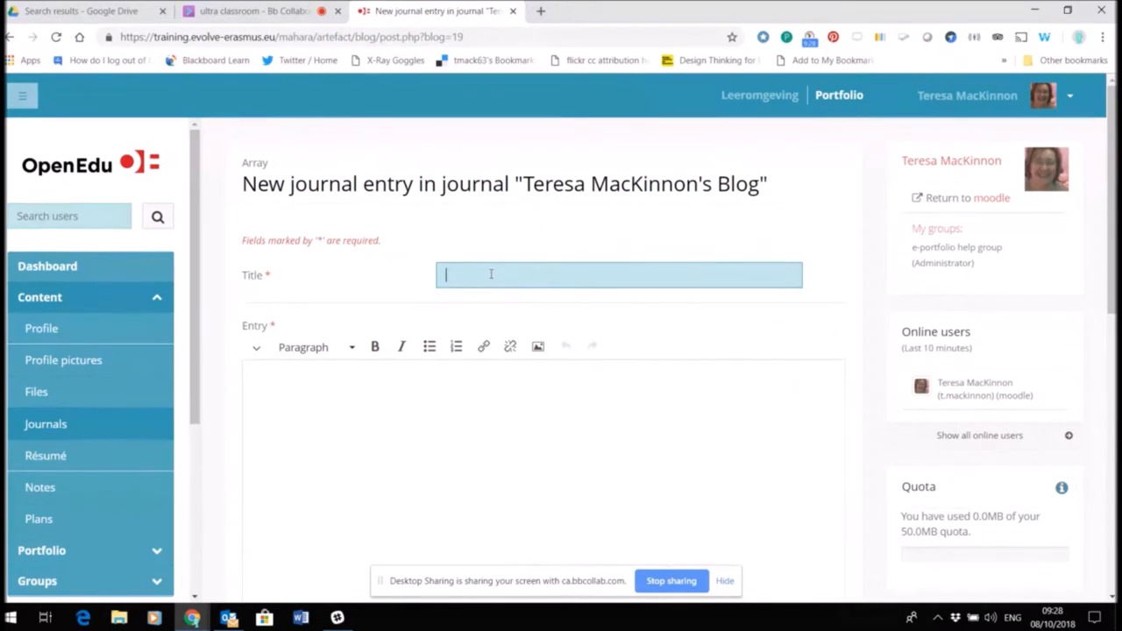
{"action": "type", "text": "Week 1 refle"}
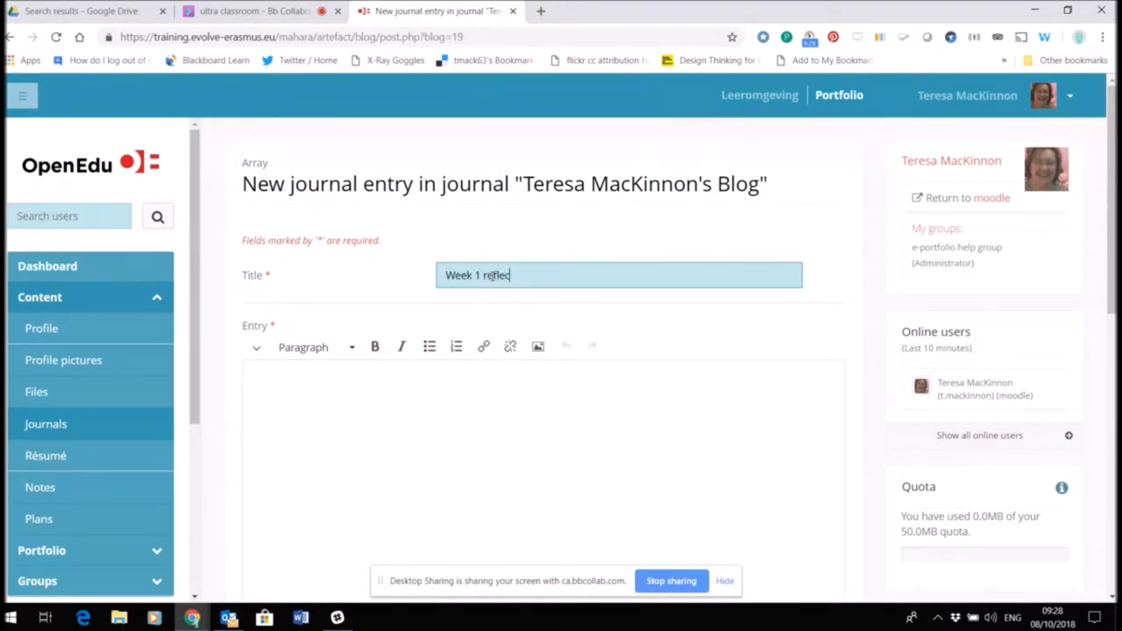
{"action": "type", "text": "ctions"}
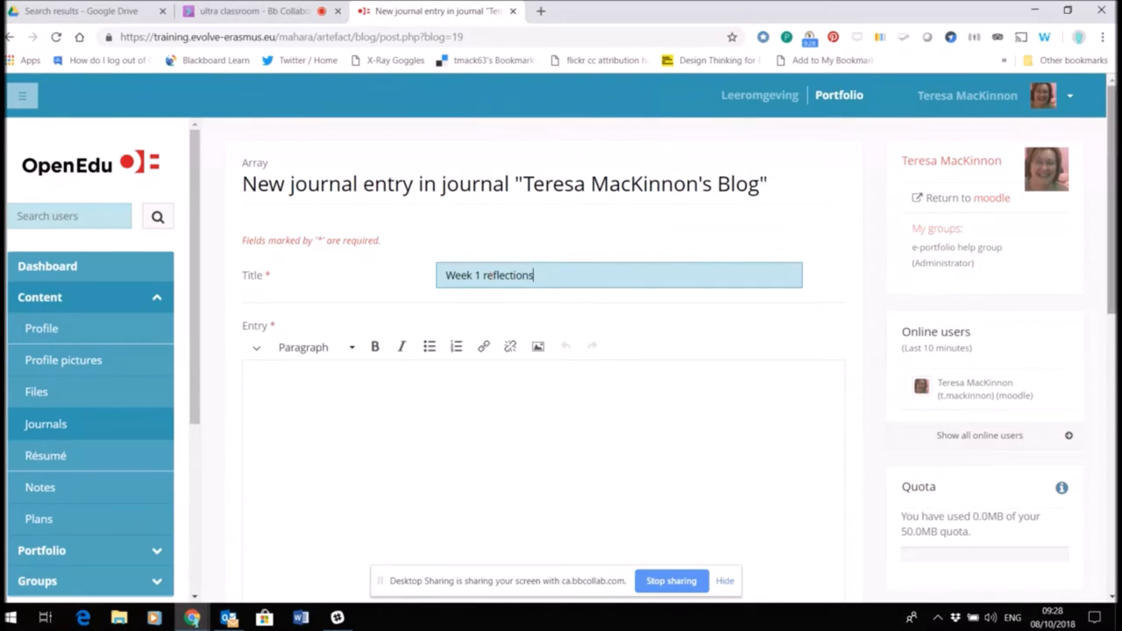
Show all editor toolbar buttons and enter the body 'wow what a busy week!'.
{"action": "scroll", "scroll_direction": "down", "scroll_amount": 3}
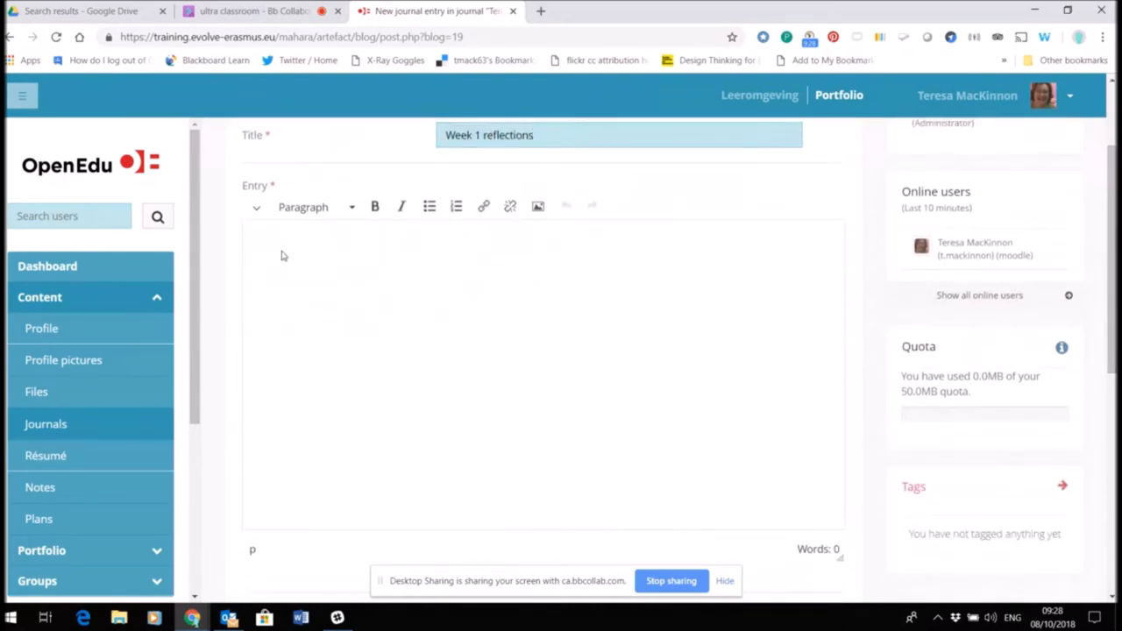
{"action": "mouse_move", "coordinate": [256, 207]}
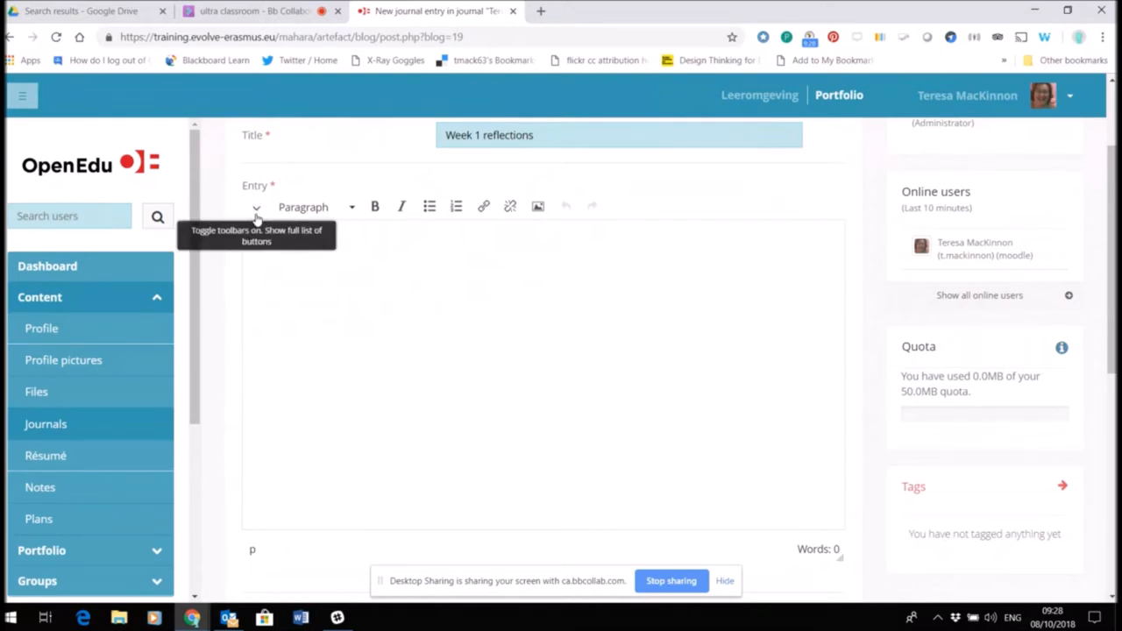
{"action": "left_click", "coordinate": [256, 206]}
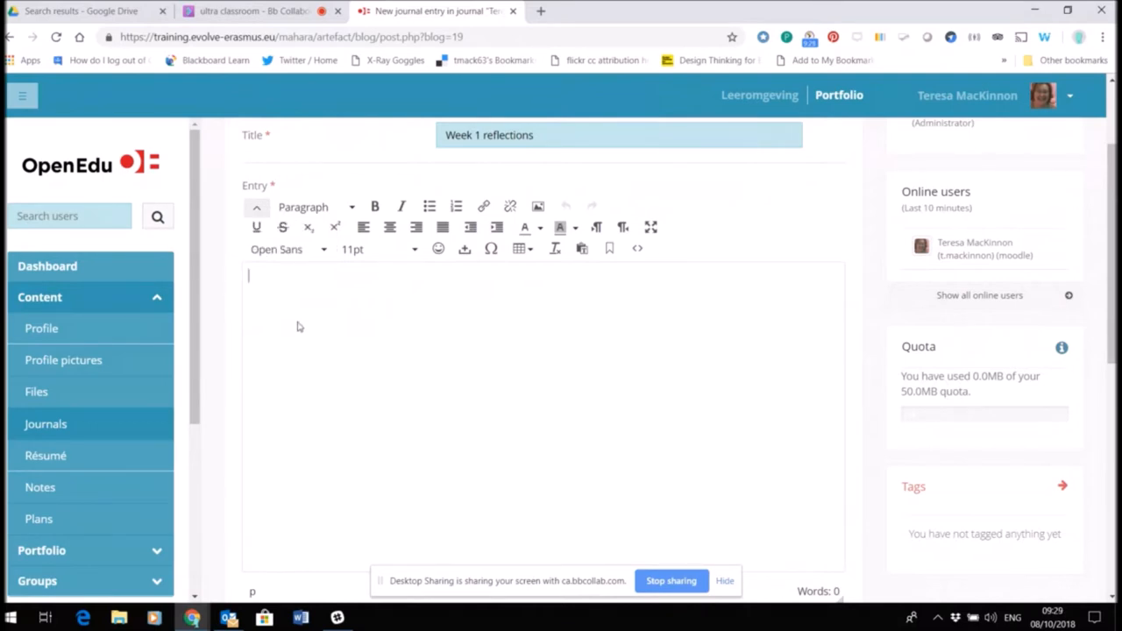
{"action": "mouse_move", "coordinate": [325, 255]}
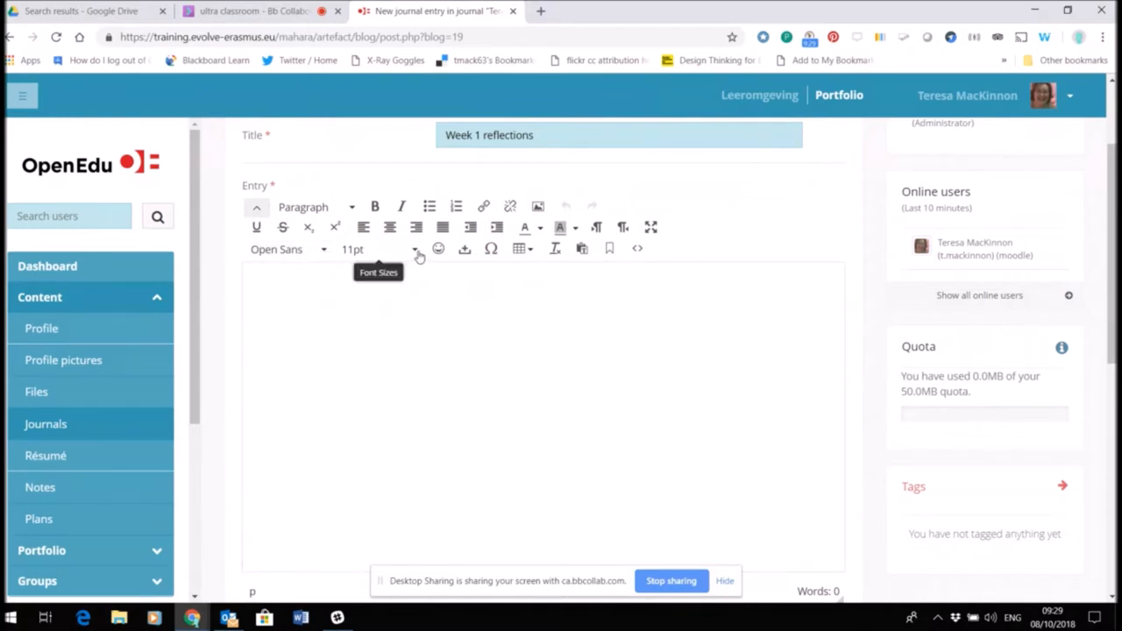
{"action": "mouse_move", "coordinate": [415, 255]}
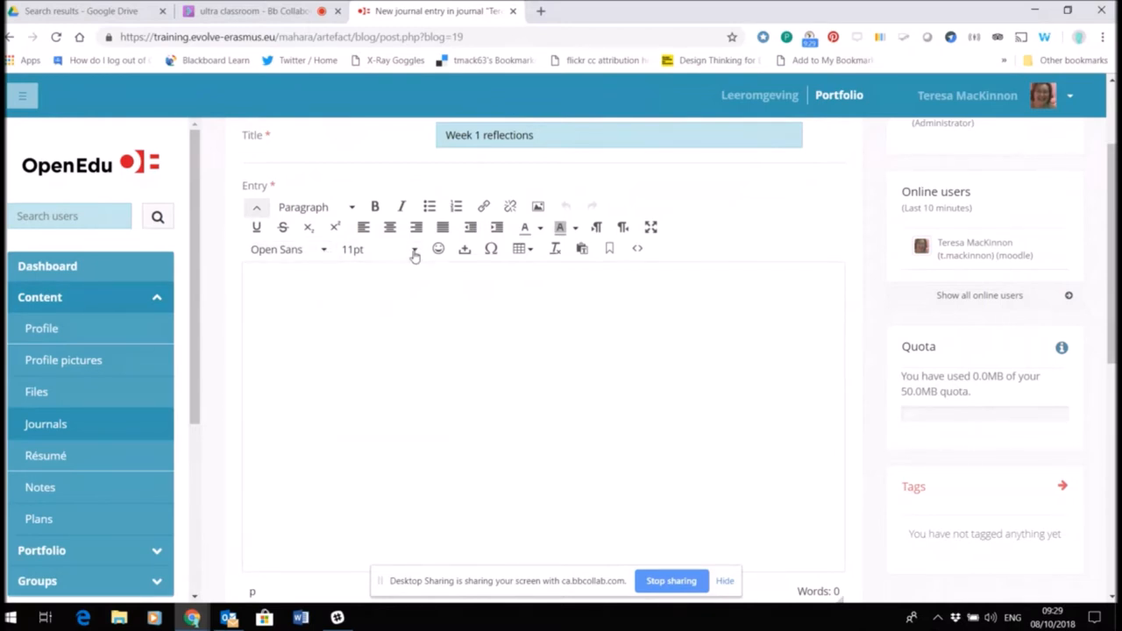
{"action": "mouse_move", "coordinate": [586, 304]}
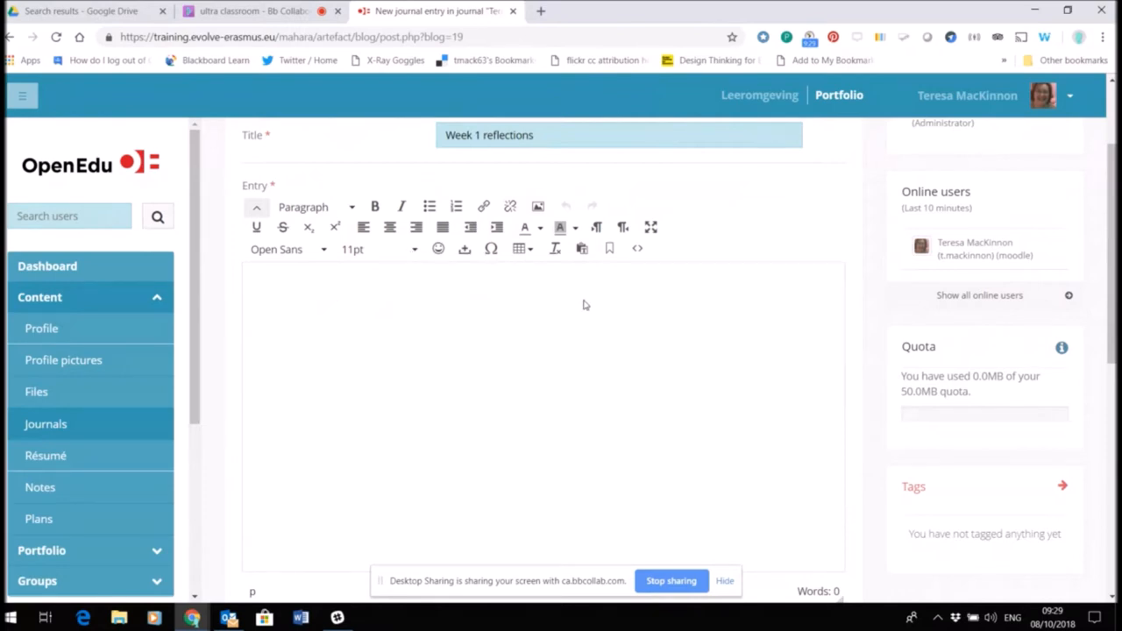
{"action": "mouse_move", "coordinate": [538, 206]}
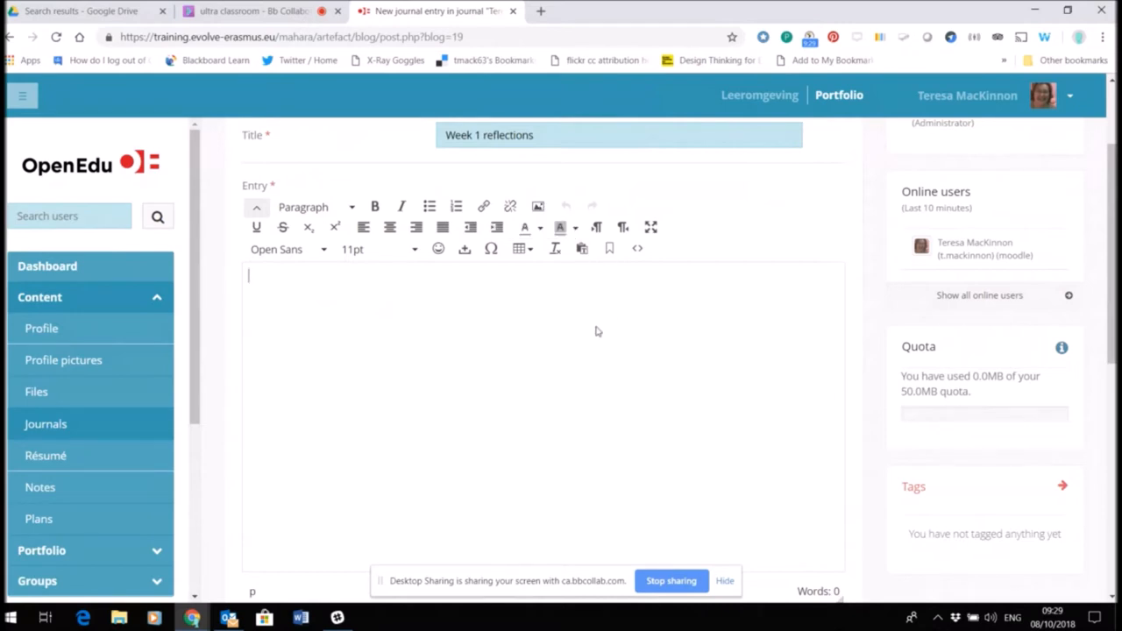
{"action": "type", "text": "wow what a"}
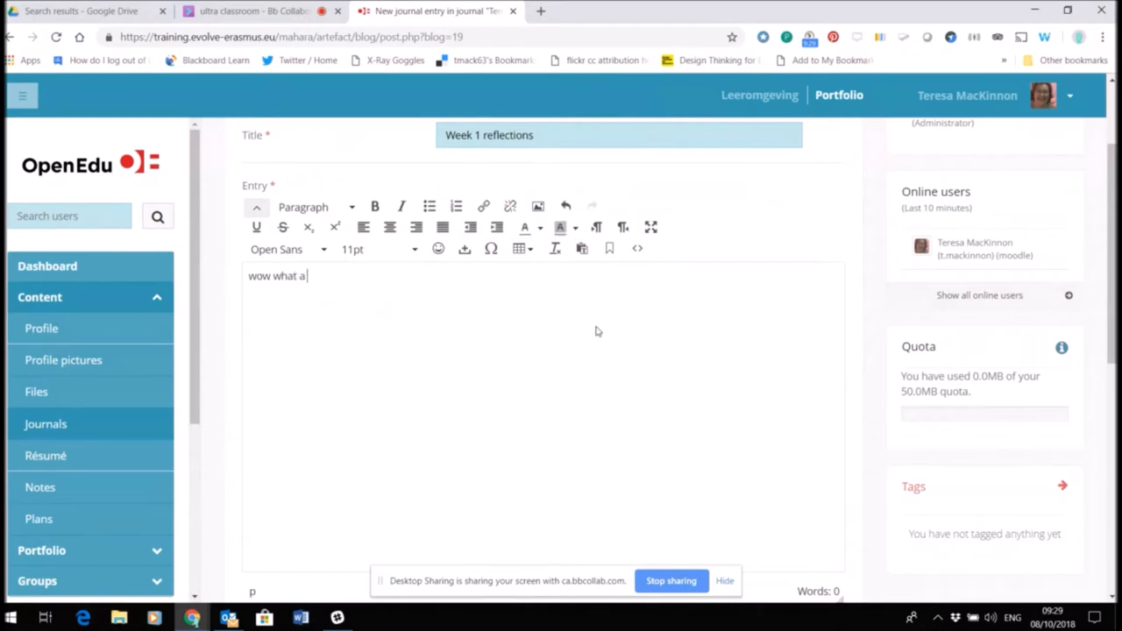
{"action": "type", "text": "busy week"}
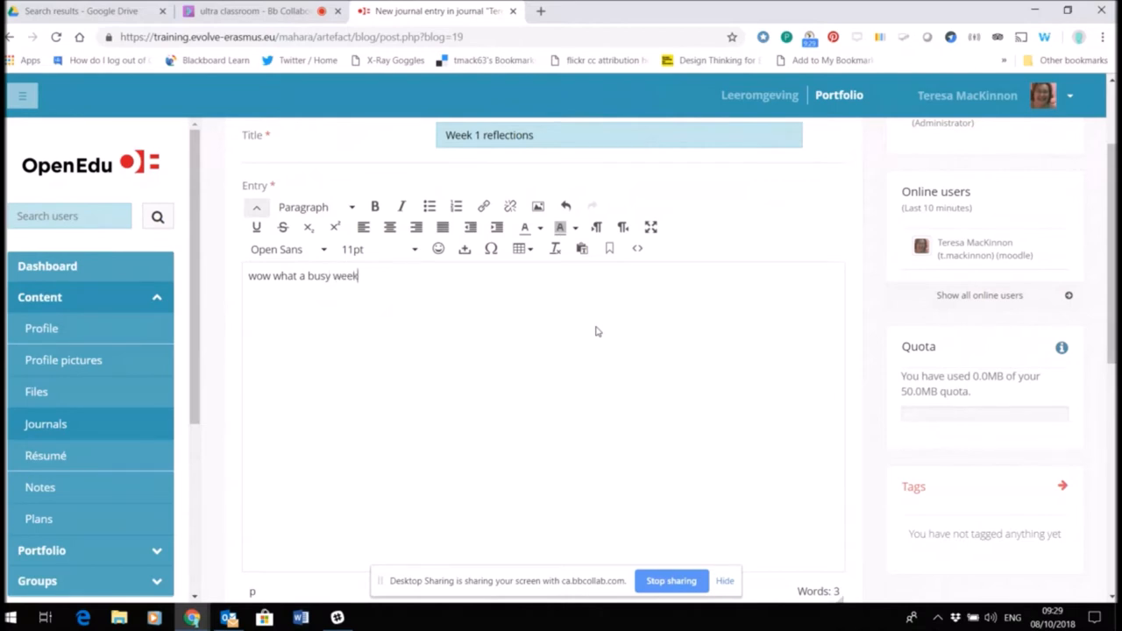
{"action": "type", "text": "!"}
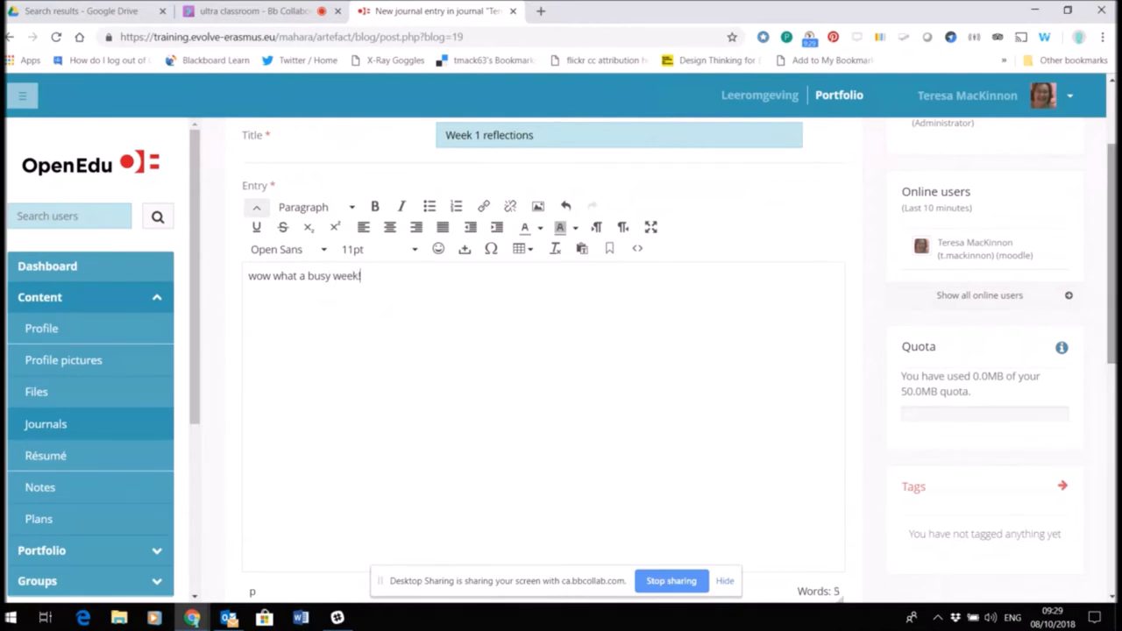
Set Allow comments to No and save the Week 1 reflections entry.
{"action": "scroll", "scroll_direction": "down", "scroll_amount": 3}
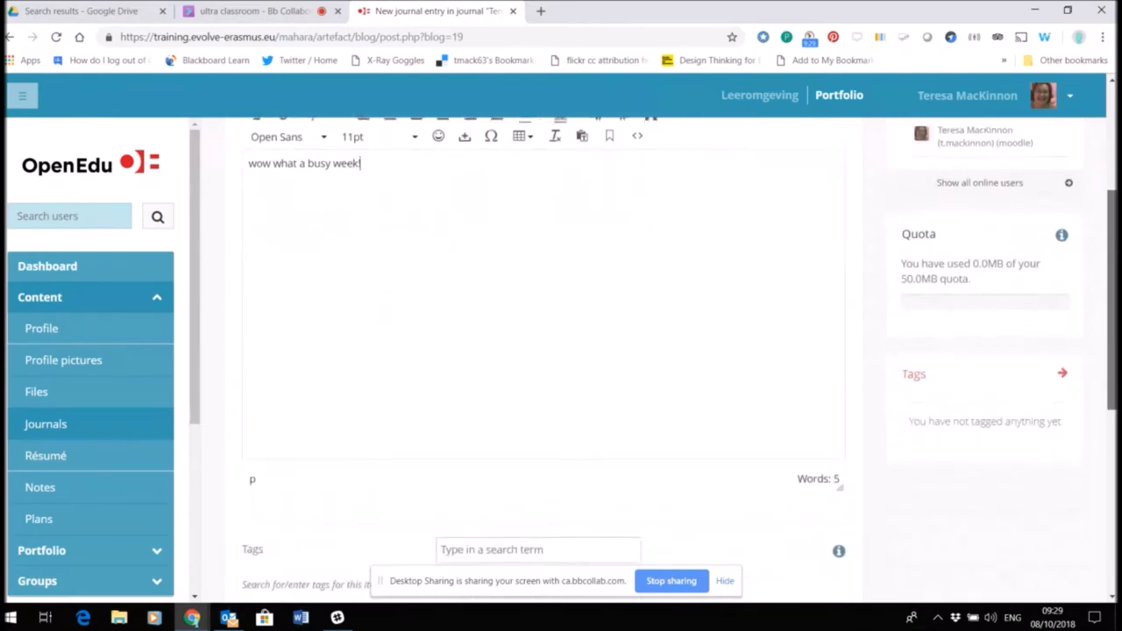
{"action": "scroll", "scroll_direction": "down", "scroll_amount": 3}
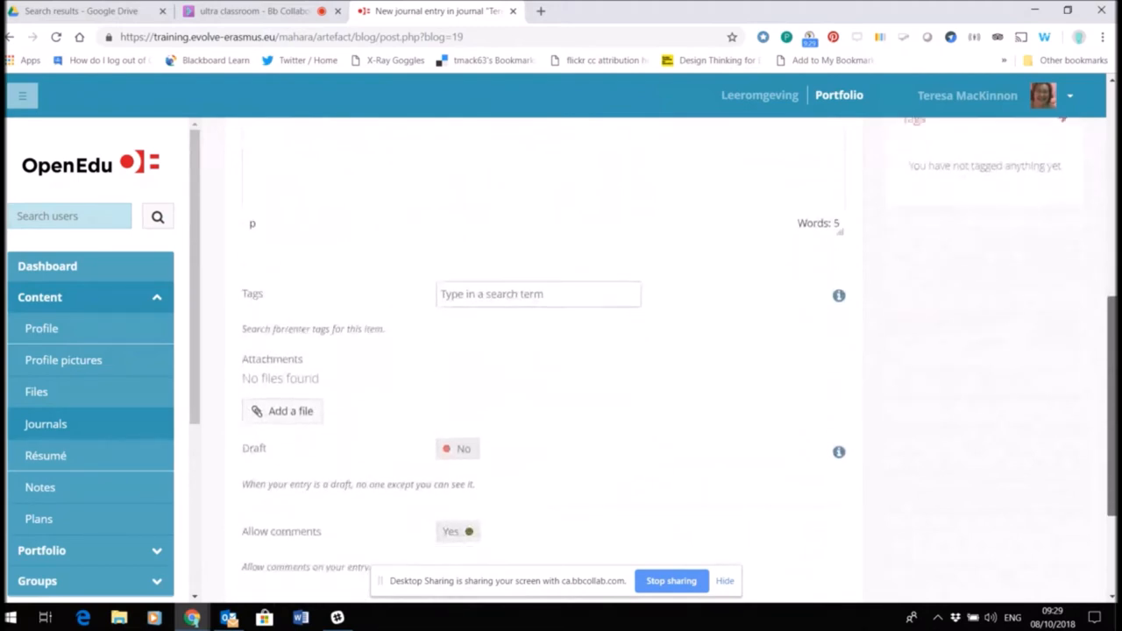
{"action": "scroll", "scroll_direction": "down", "scroll_amount": 3}
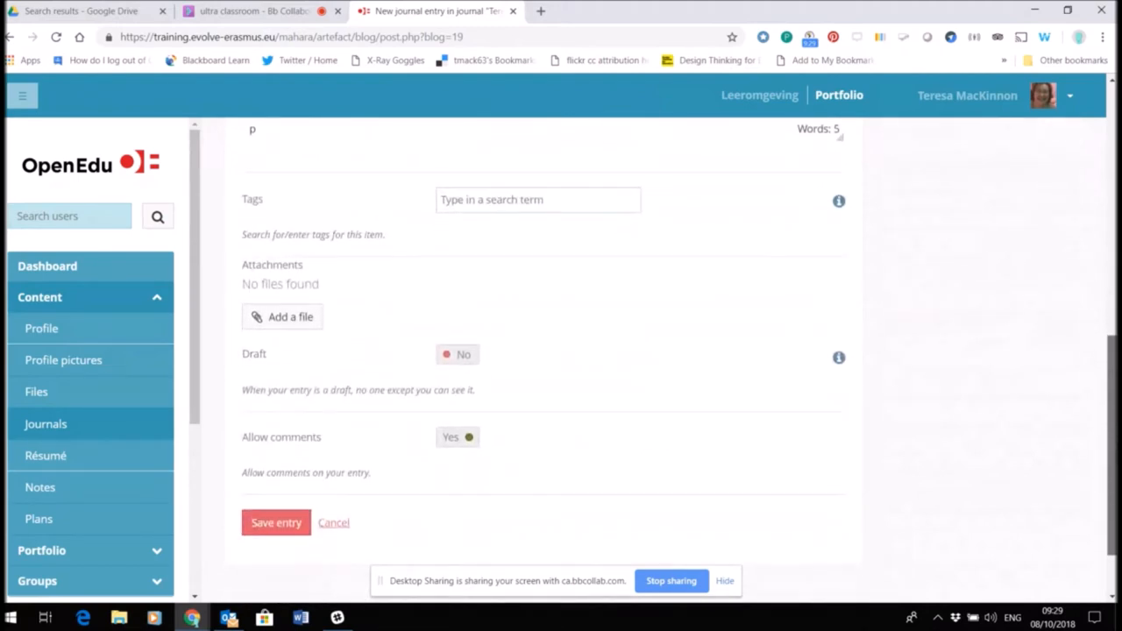
{"action": "scroll", "scroll_direction": "down", "scroll_amount": 3}
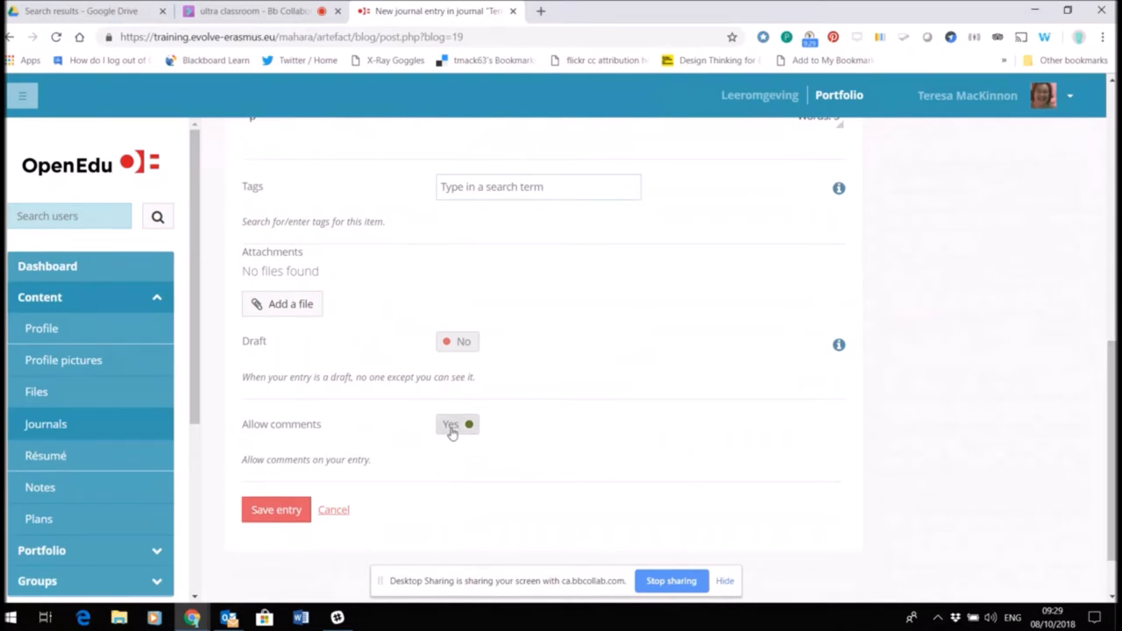
{"action": "left_click", "coordinate": [457, 424]}
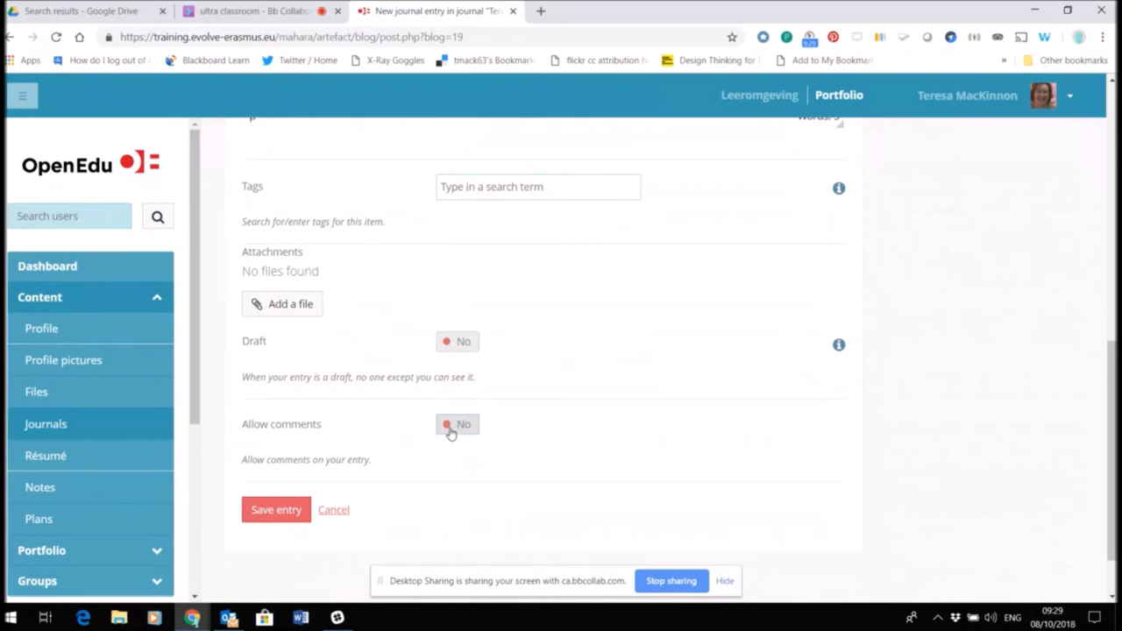
{"action": "mouse_move", "coordinate": [276, 509]}
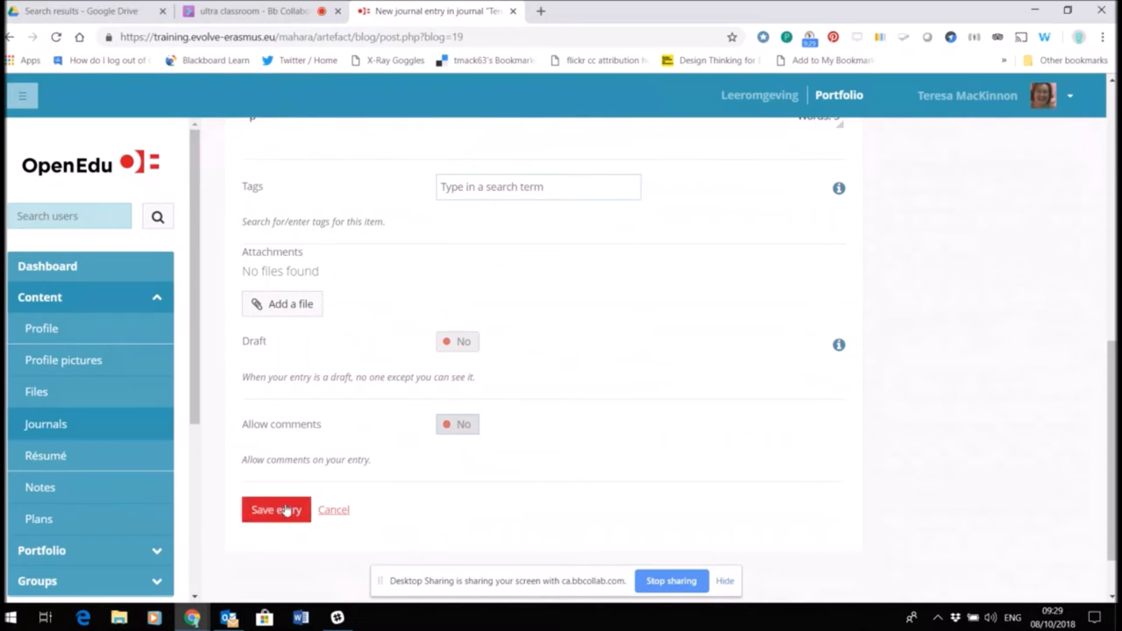
{"action": "left_click", "coordinate": [276, 509]}
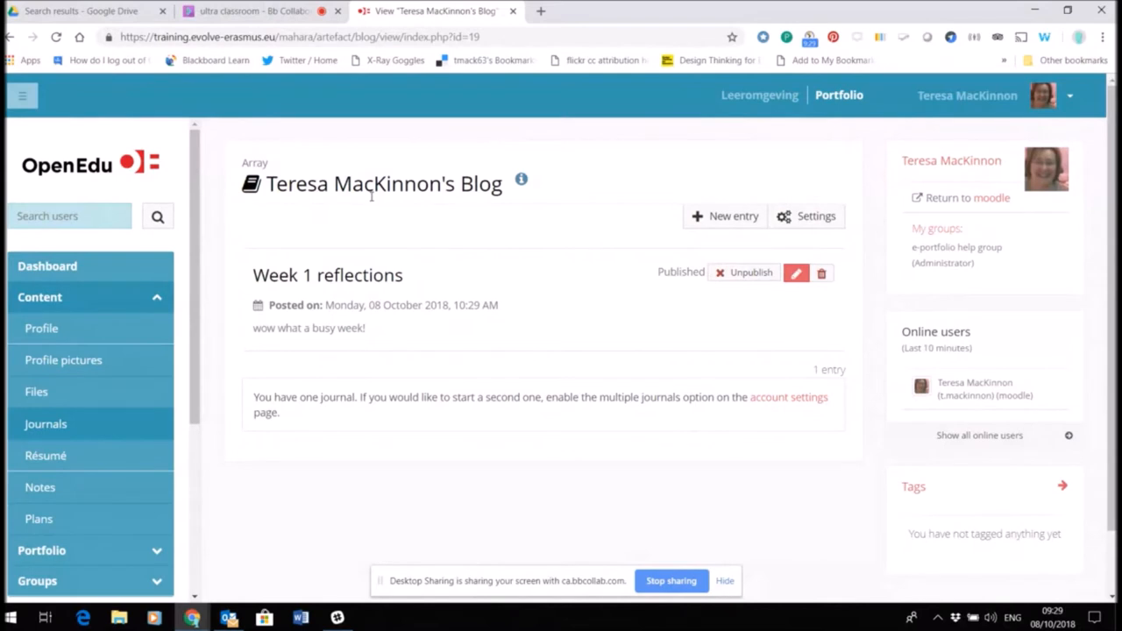
{"action": "mouse_move", "coordinate": [474, 280]}
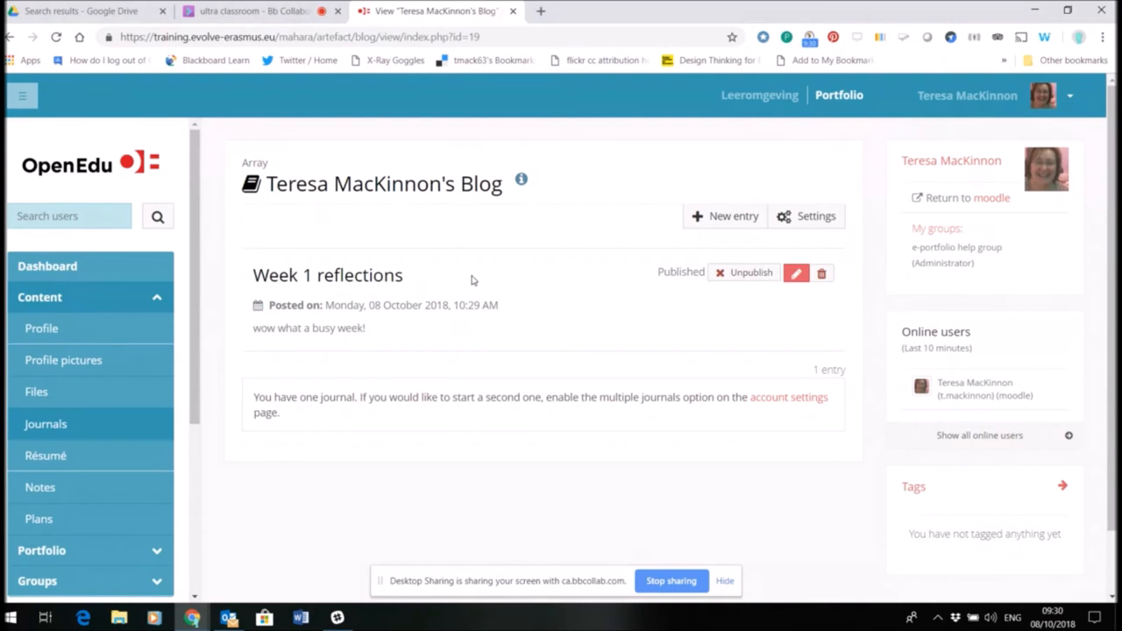
{"action": "mouse_move", "coordinate": [682, 310]}
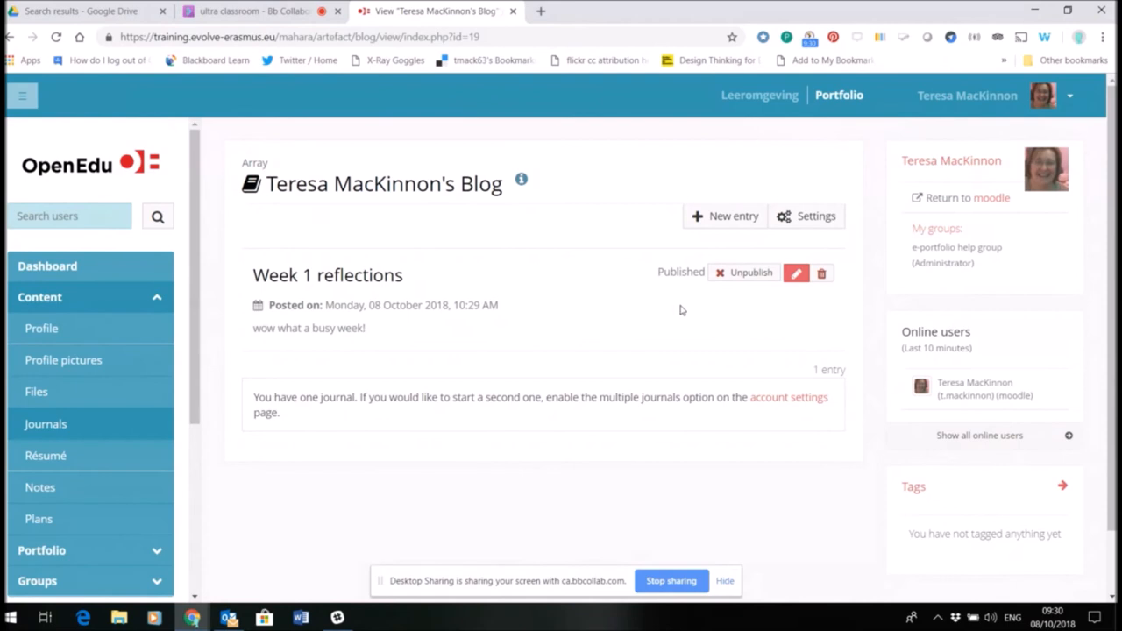
{"action": "mouse_move", "coordinate": [675, 310]}
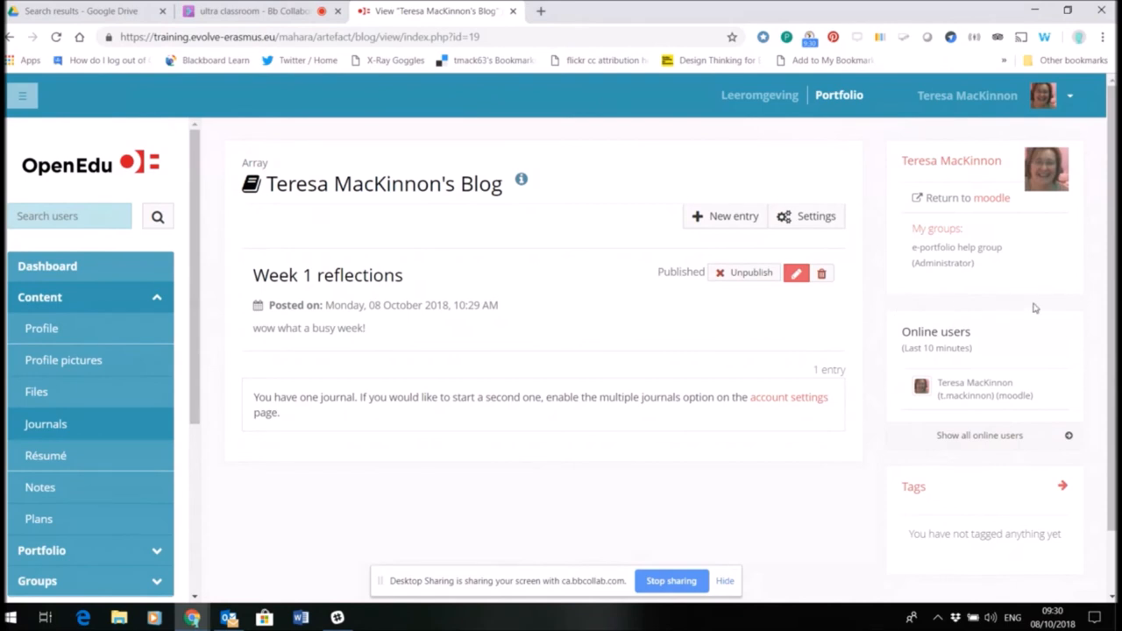
{"action": "mouse_move", "coordinate": [995, 197]}
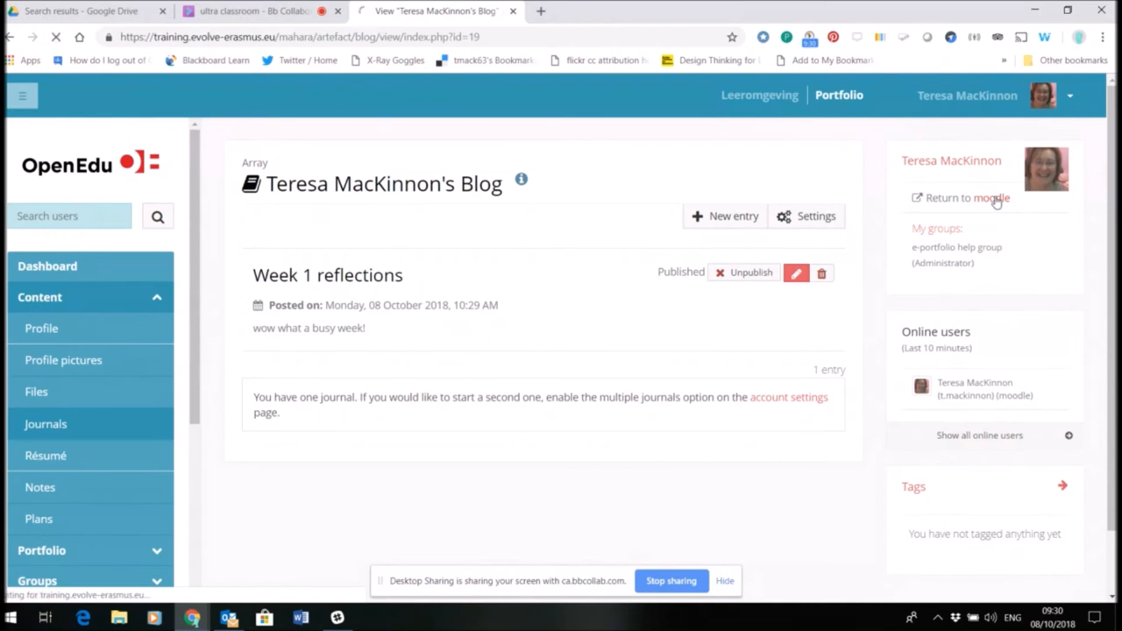
Return to Moodle and open EVOLVE training under EVOLVE & TEP courses.
{"action": "left_click", "coordinate": [967, 197]}
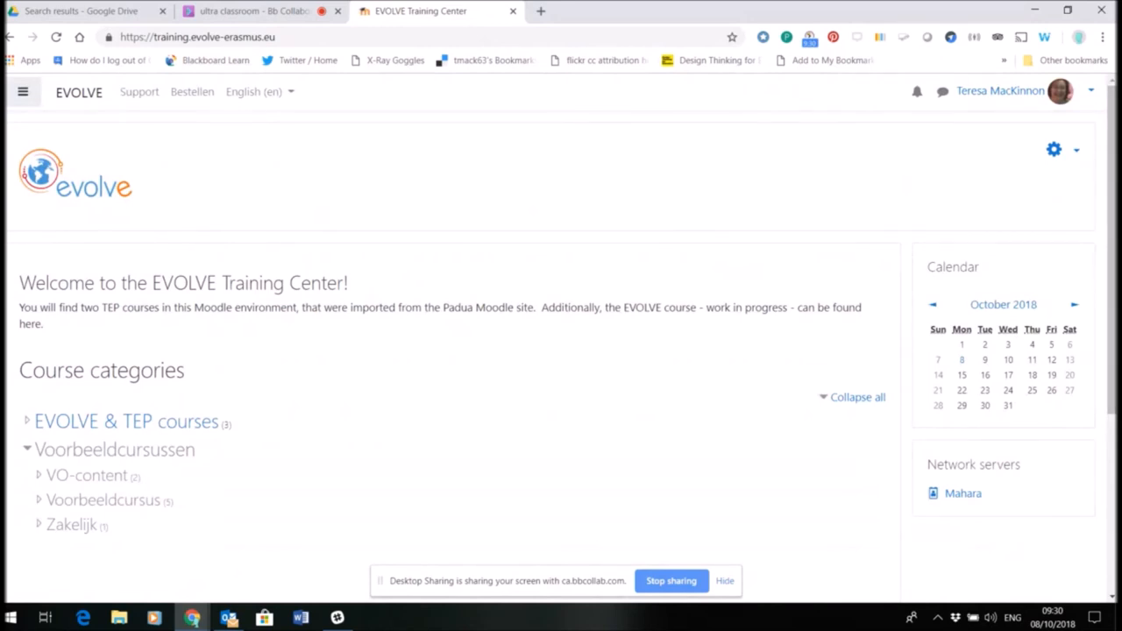
{"action": "mouse_move", "coordinate": [118, 422]}
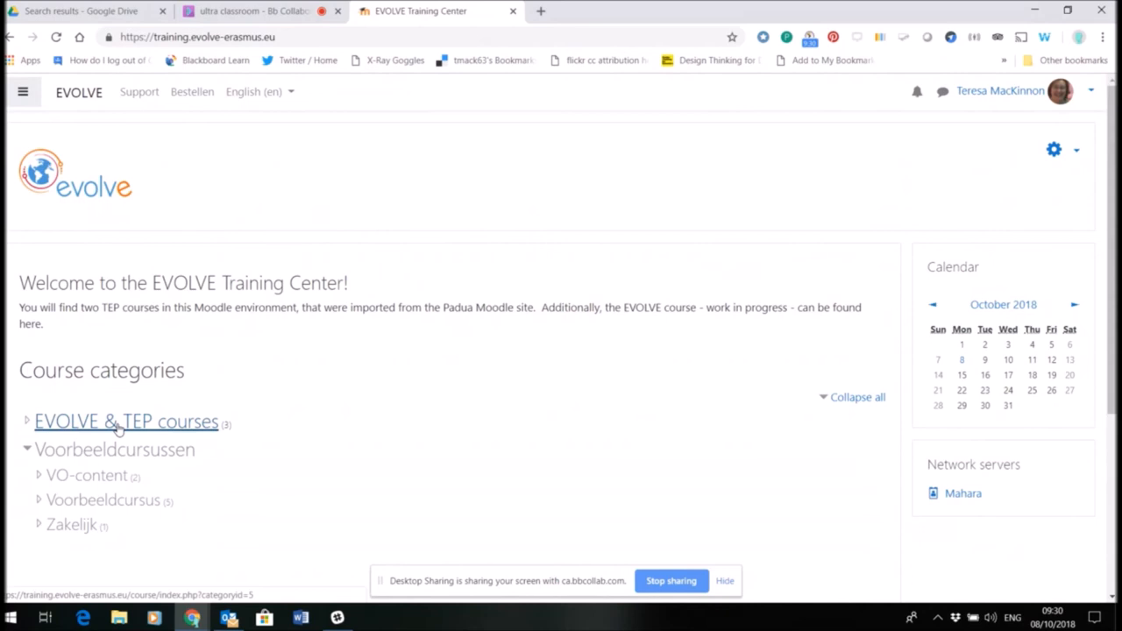
{"action": "left_click", "coordinate": [126, 422]}
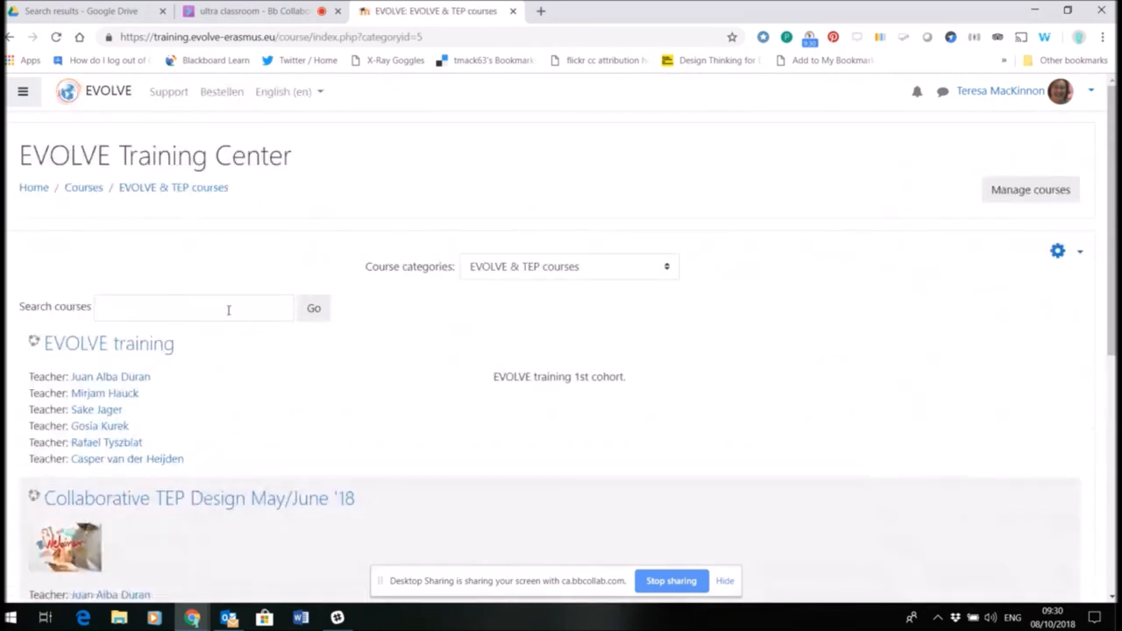
{"action": "left_click", "coordinate": [109, 343]}
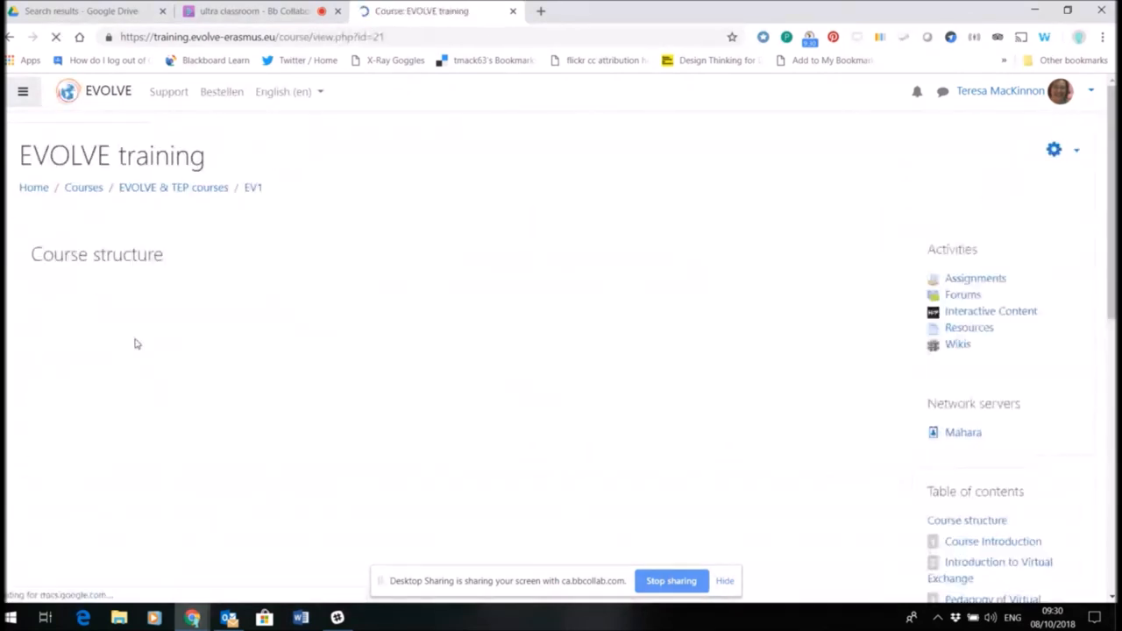